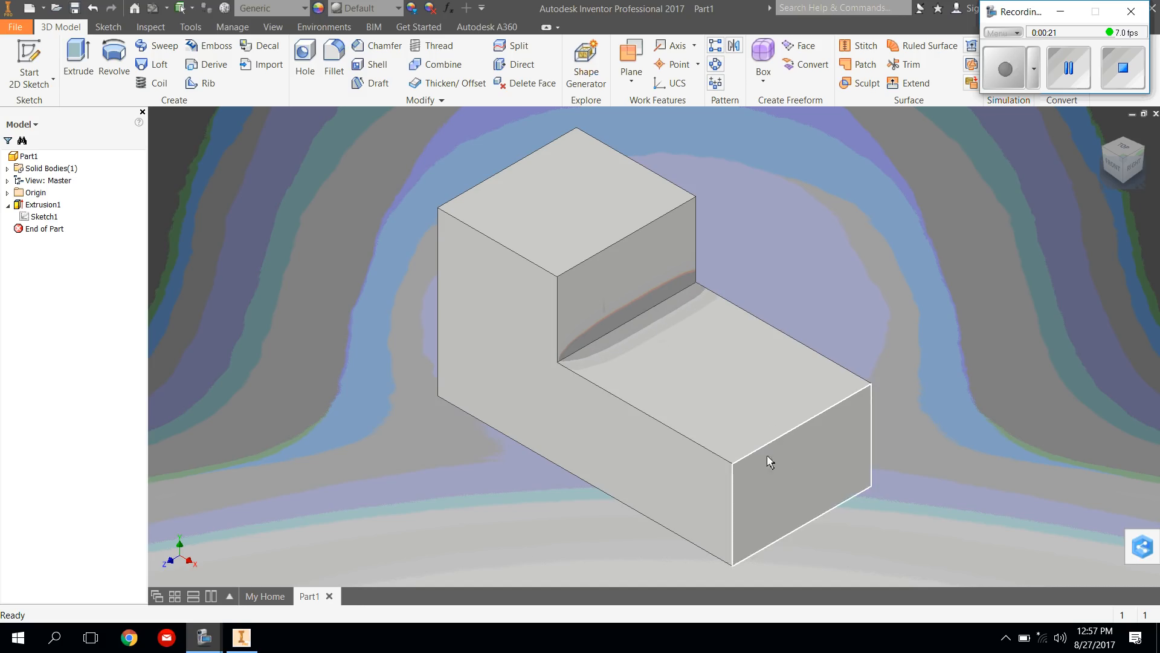
pyautogui.moveTo(392, 390)
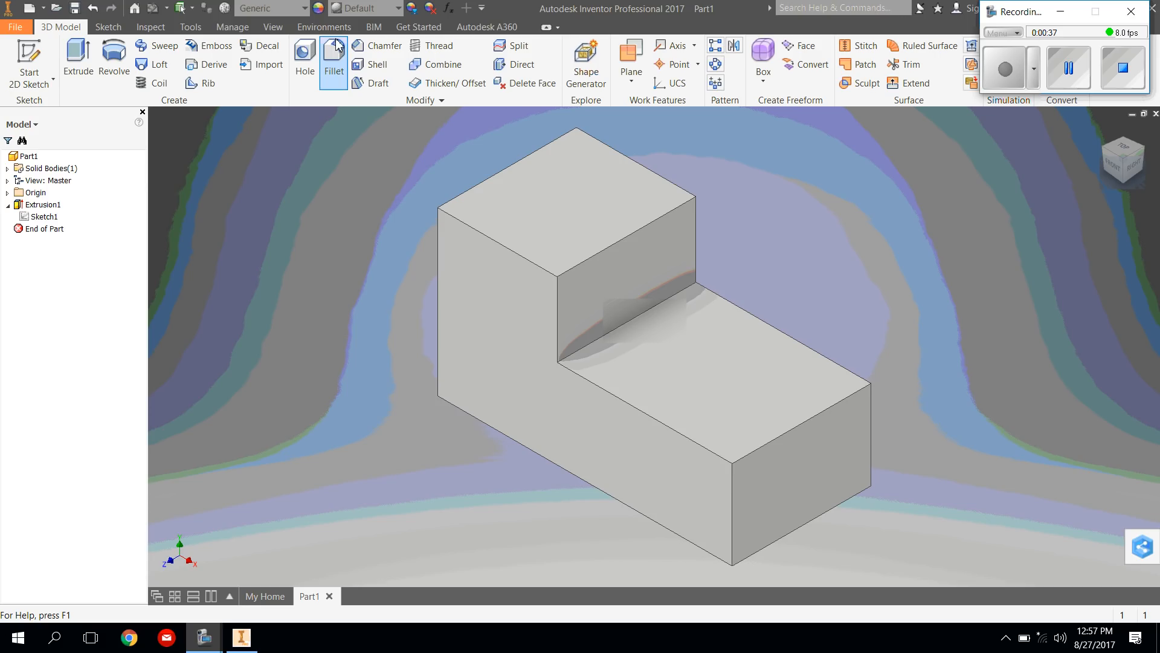
# Start the Fillet command and expand its dialog to review the constant-radius 0.125 in edge settings
pyautogui.click(334, 56)
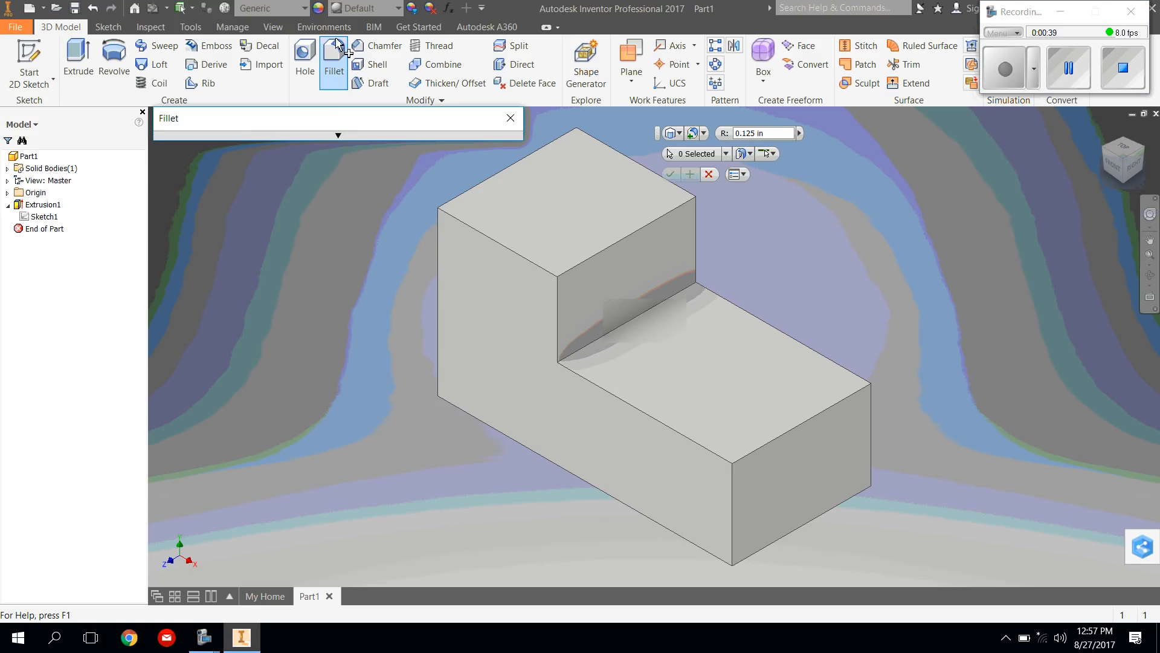
pyautogui.moveTo(333, 52)
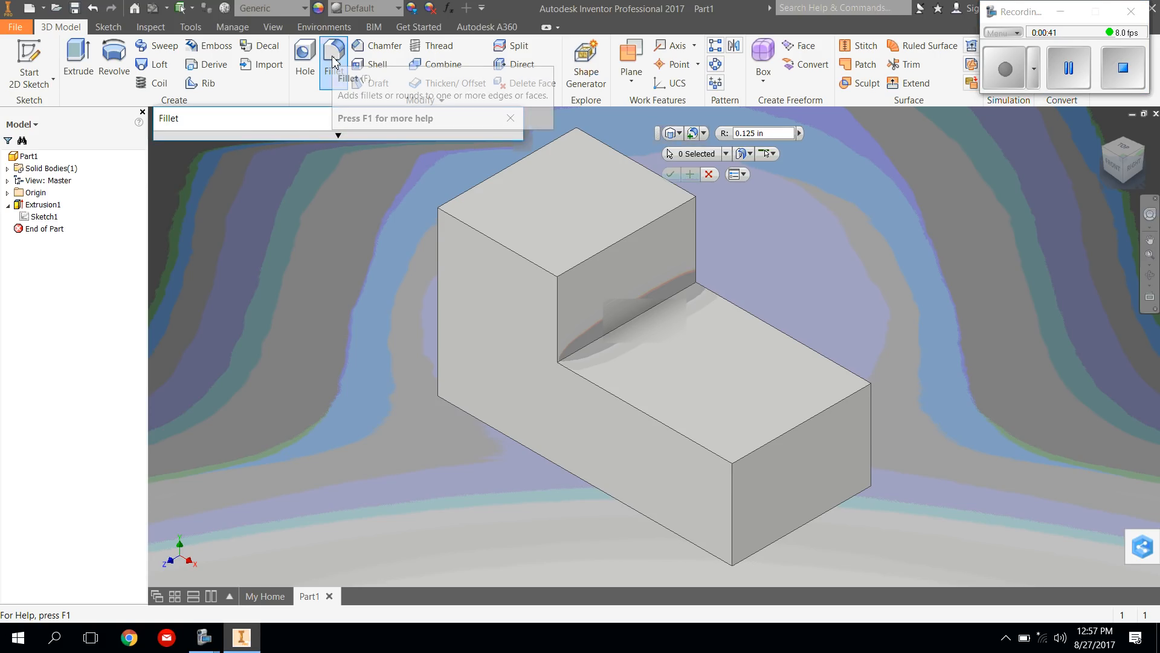
pyautogui.click(334, 58)
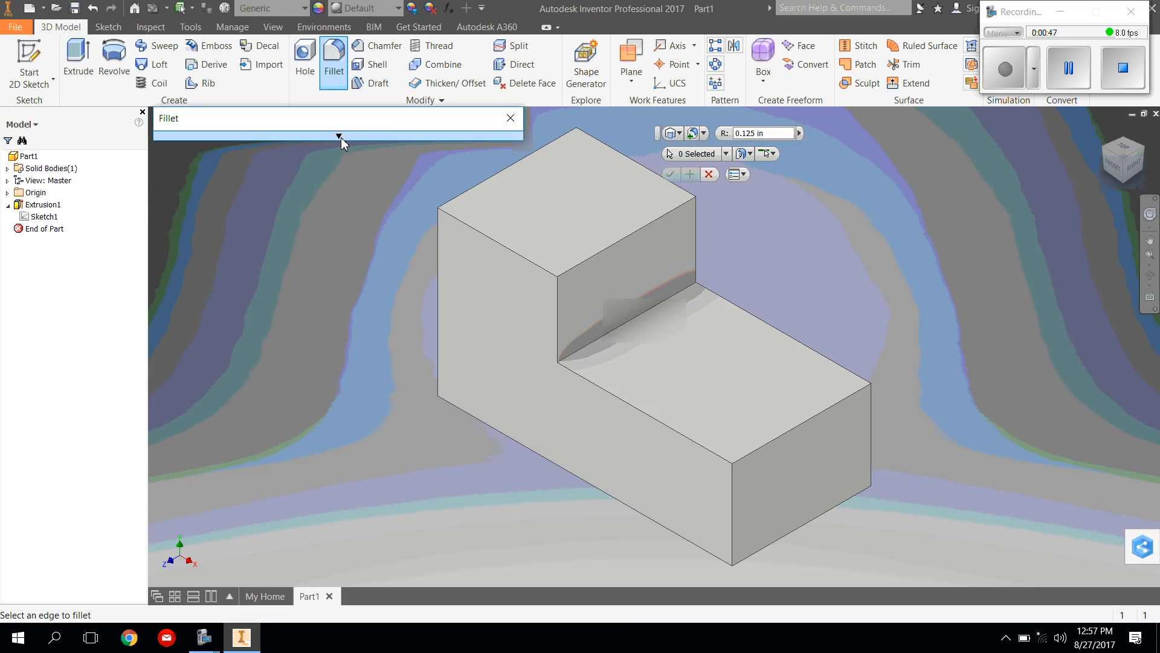
pyautogui.click(337, 137)
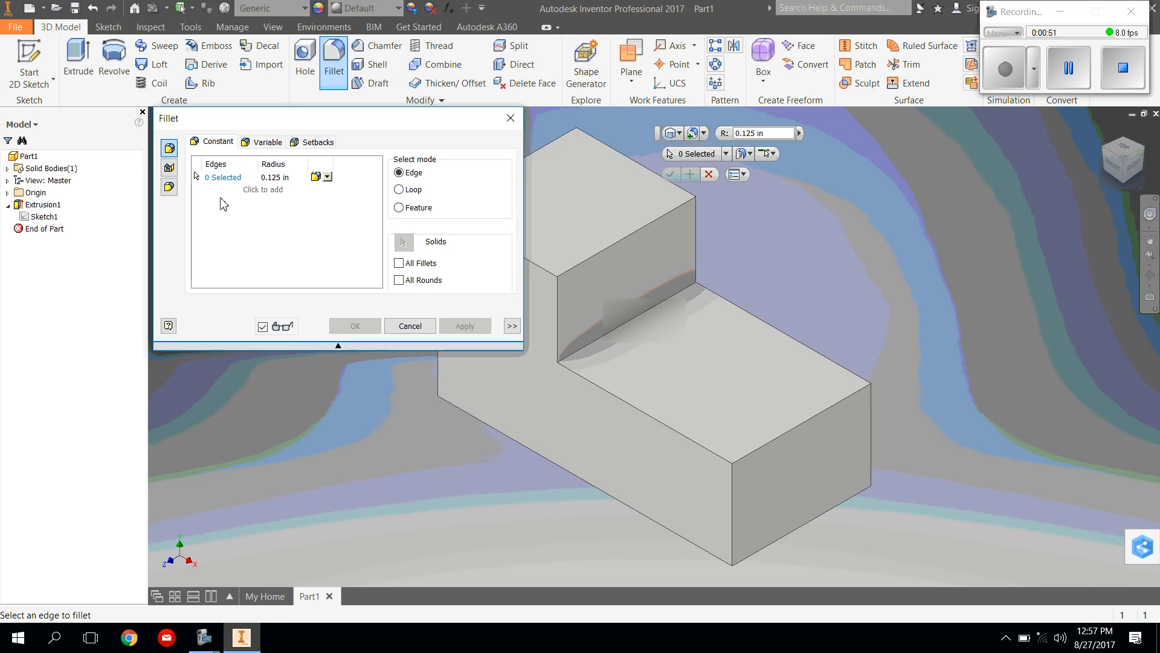
pyautogui.moveTo(321, 267)
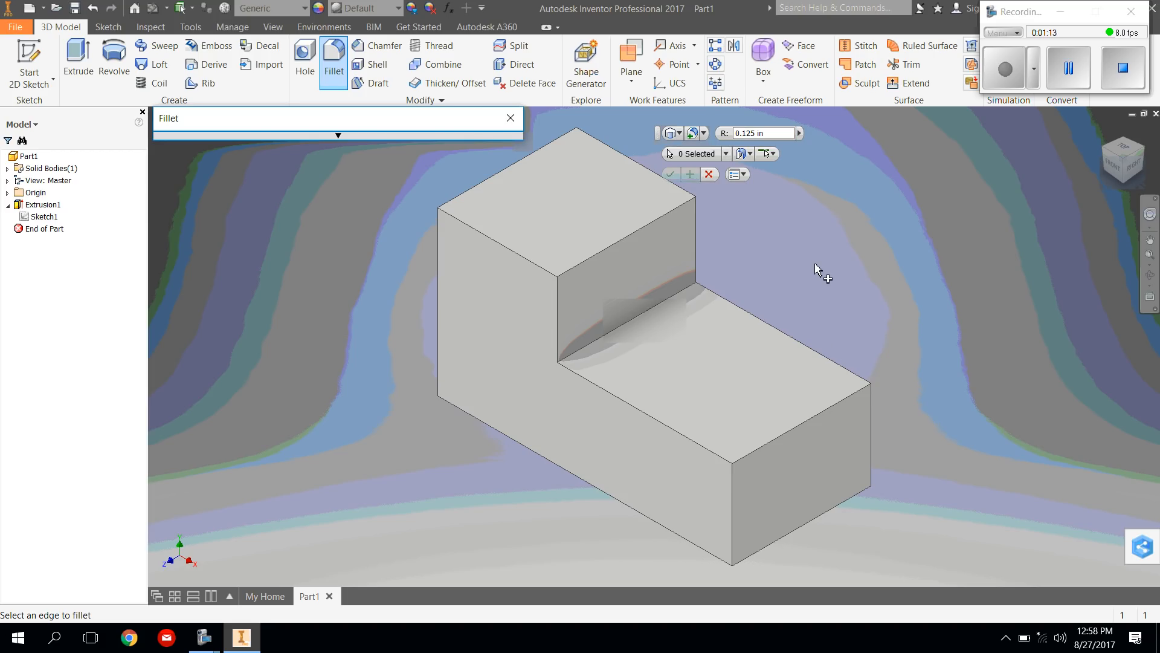
pyautogui.moveTo(798, 432)
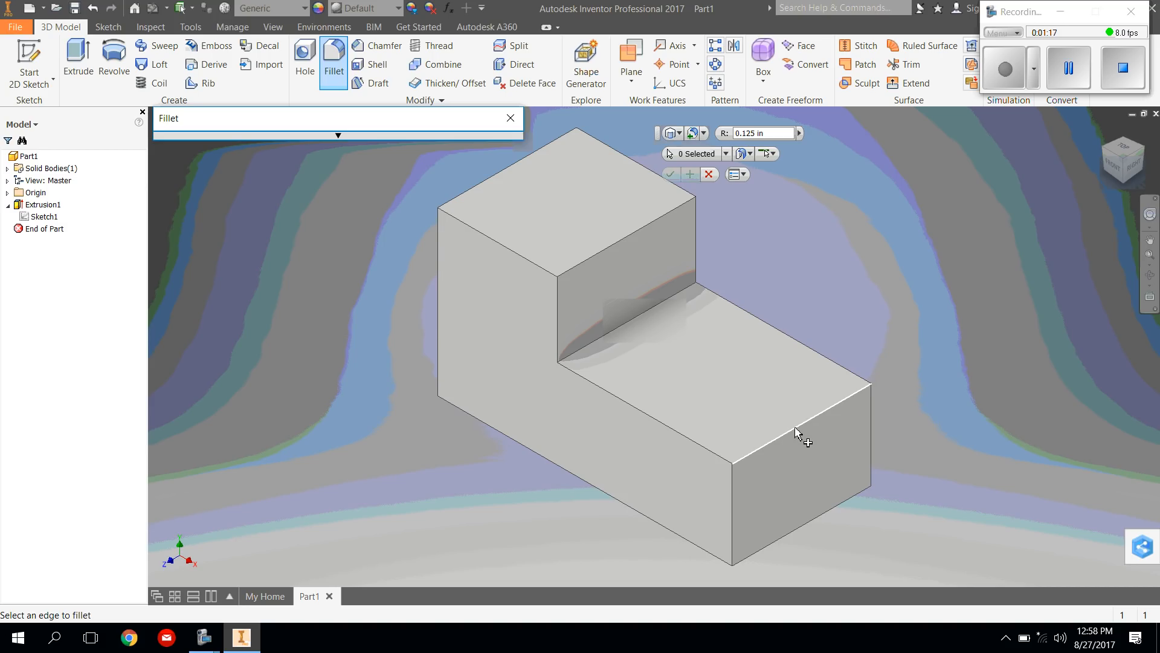
# Round the toe's top front edge with a 0.3 radius fillet, creating Fillet1
pyautogui.click(795, 433)
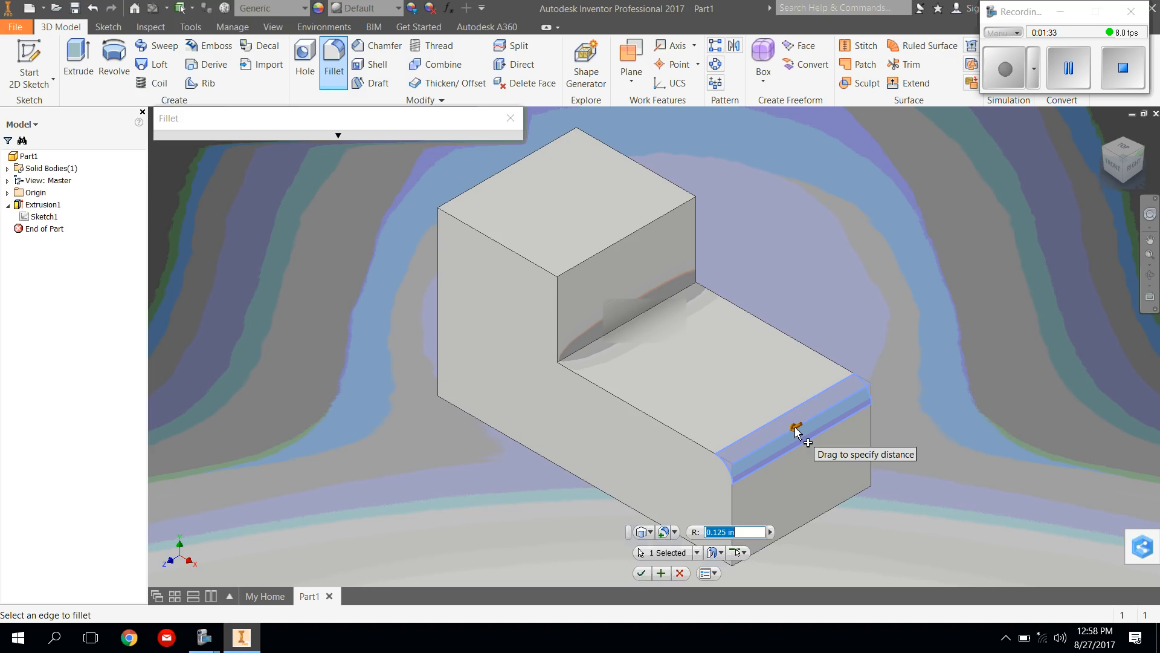
pyautogui.write('.3')
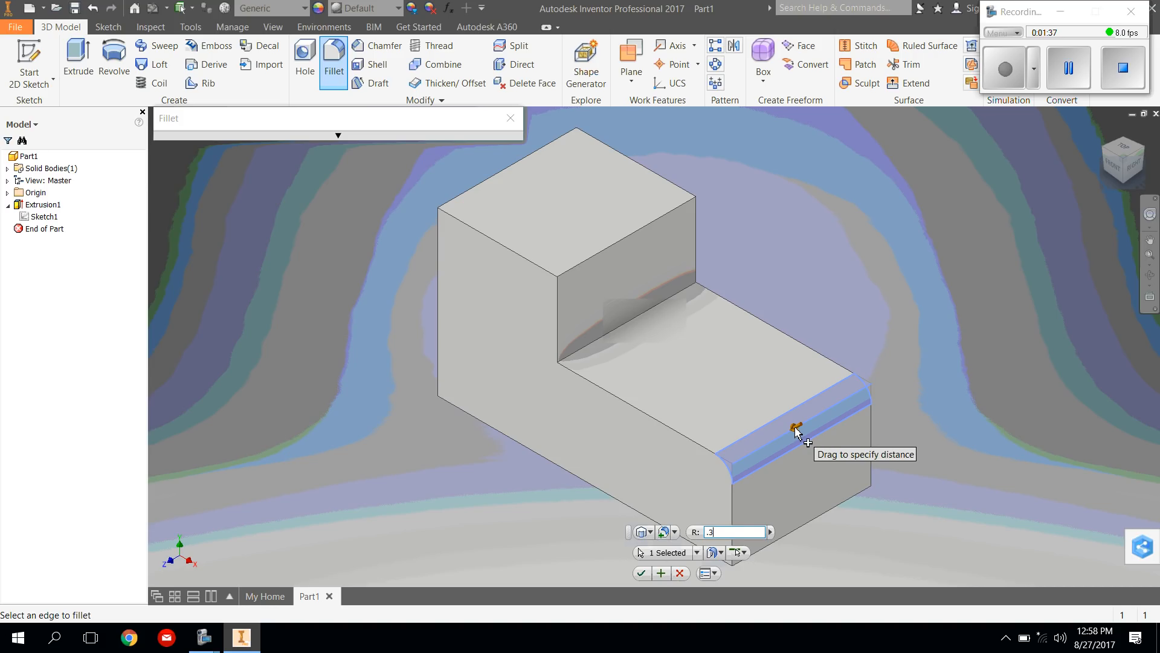
pyautogui.moveTo(798, 431); pyautogui.dragTo(798, 431)
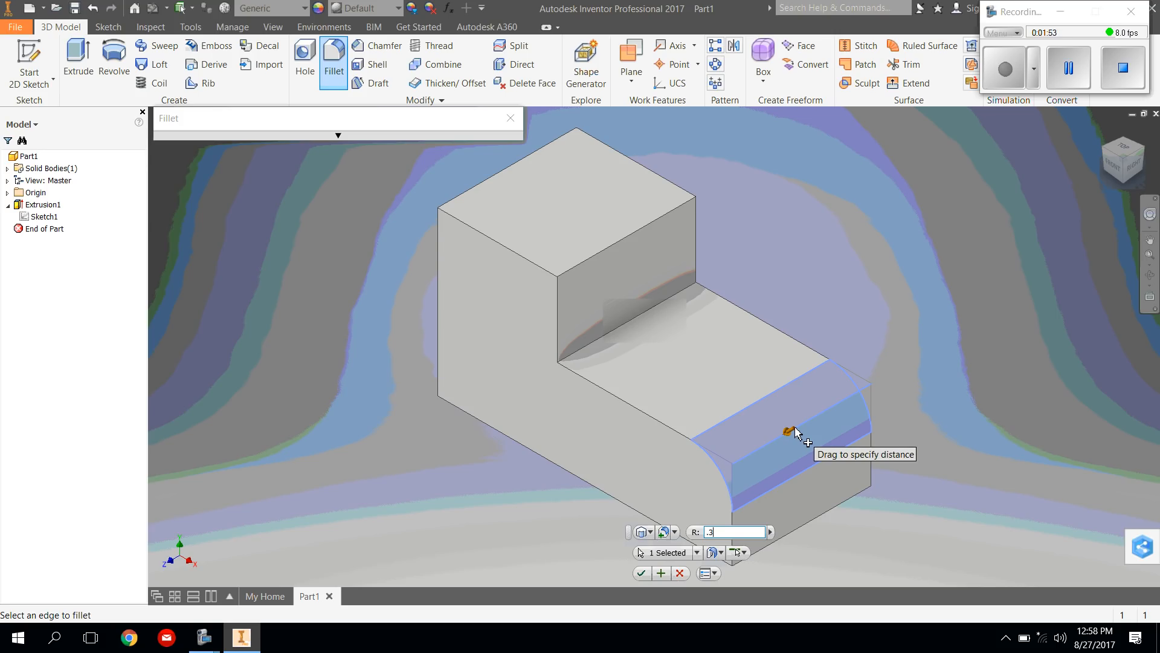
pyautogui.moveTo(792, 432); pyautogui.dragTo(788, 433)
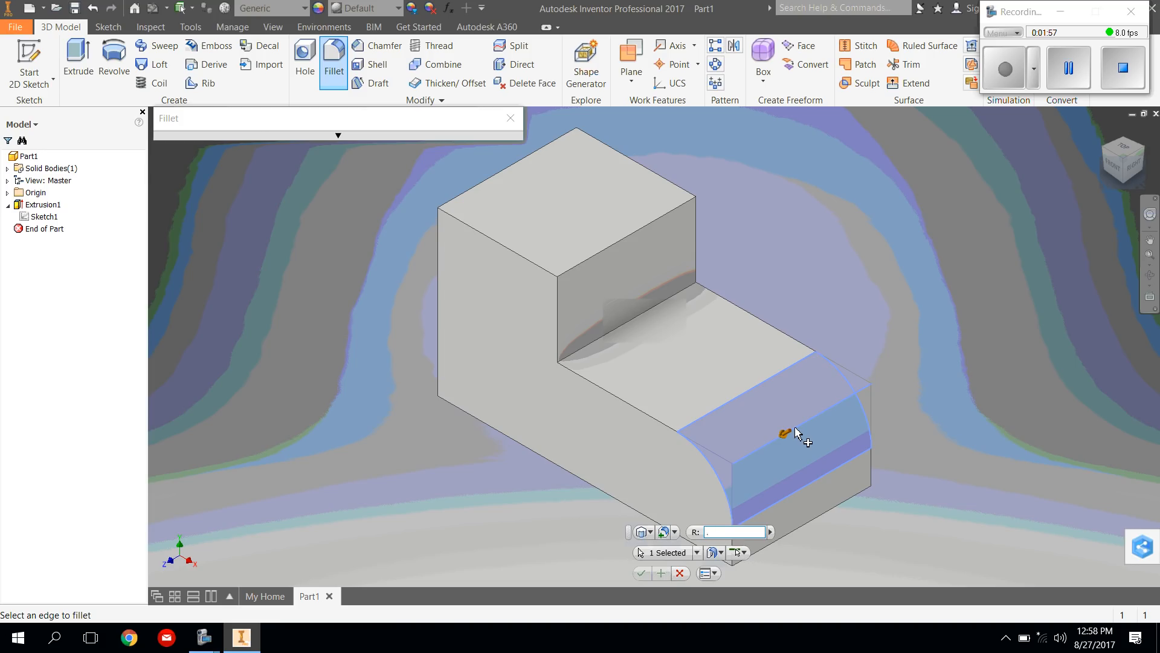
pyautogui.moveTo(787, 432); pyautogui.dragTo(794, 429)
pyautogui.write('.2')
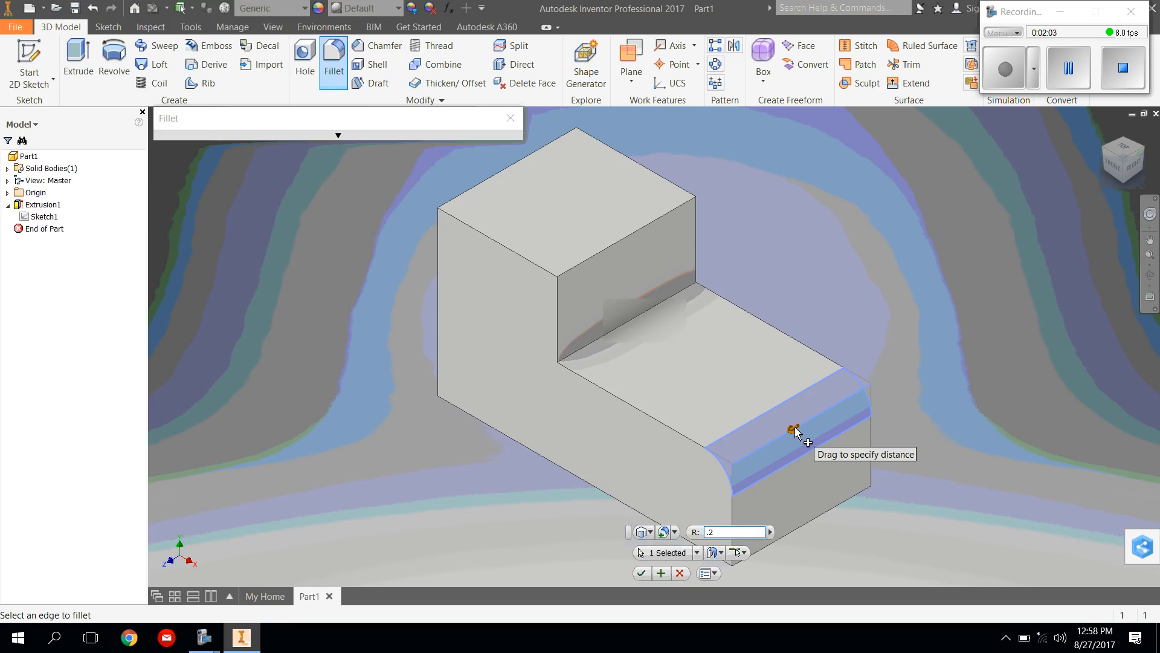
pyautogui.write('.3')
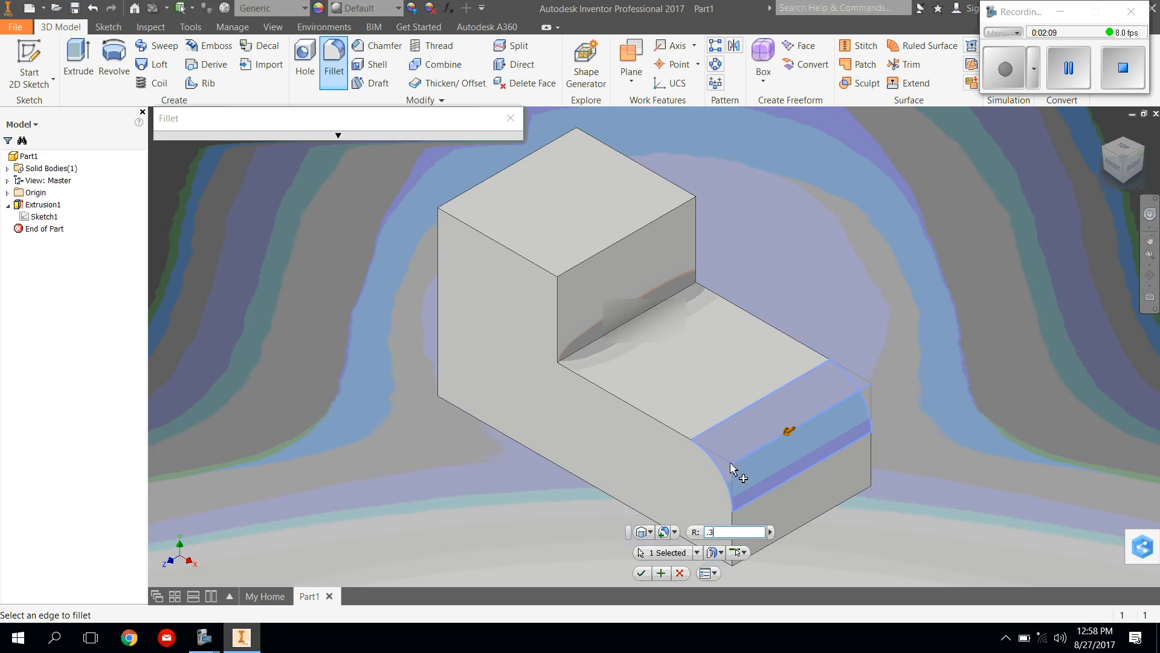
pyautogui.click(641, 573)
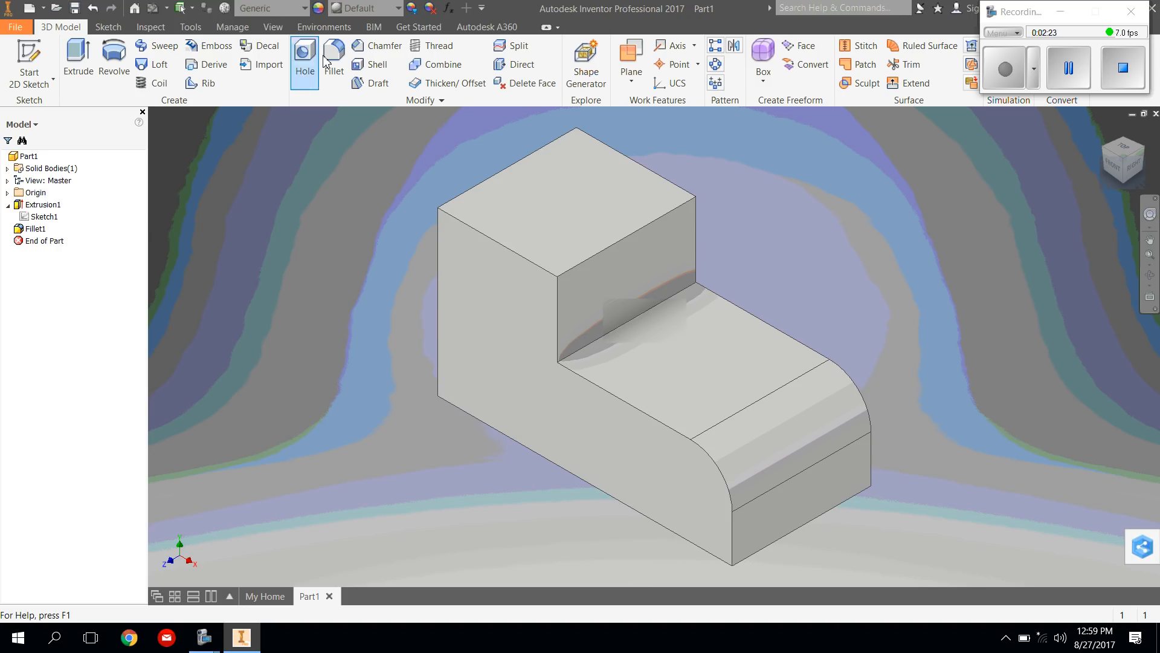
# Round the toe's bottom front edge with a 0.15 radius fillet, creating Fillet2
pyautogui.click(333, 58)
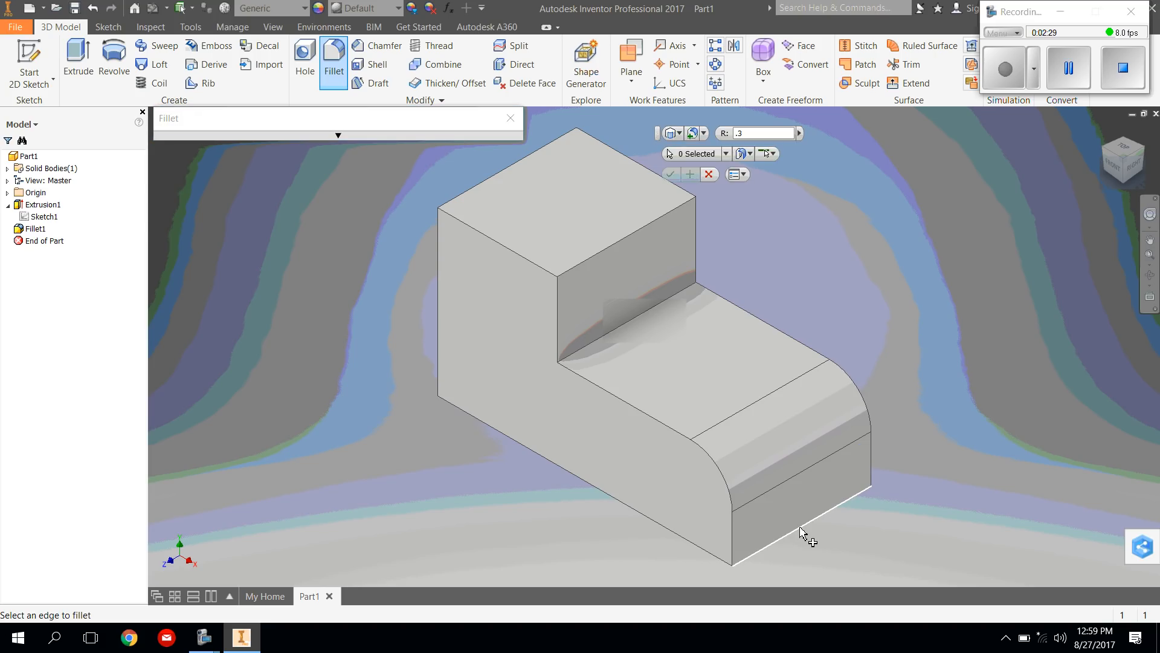
pyautogui.click(799, 518)
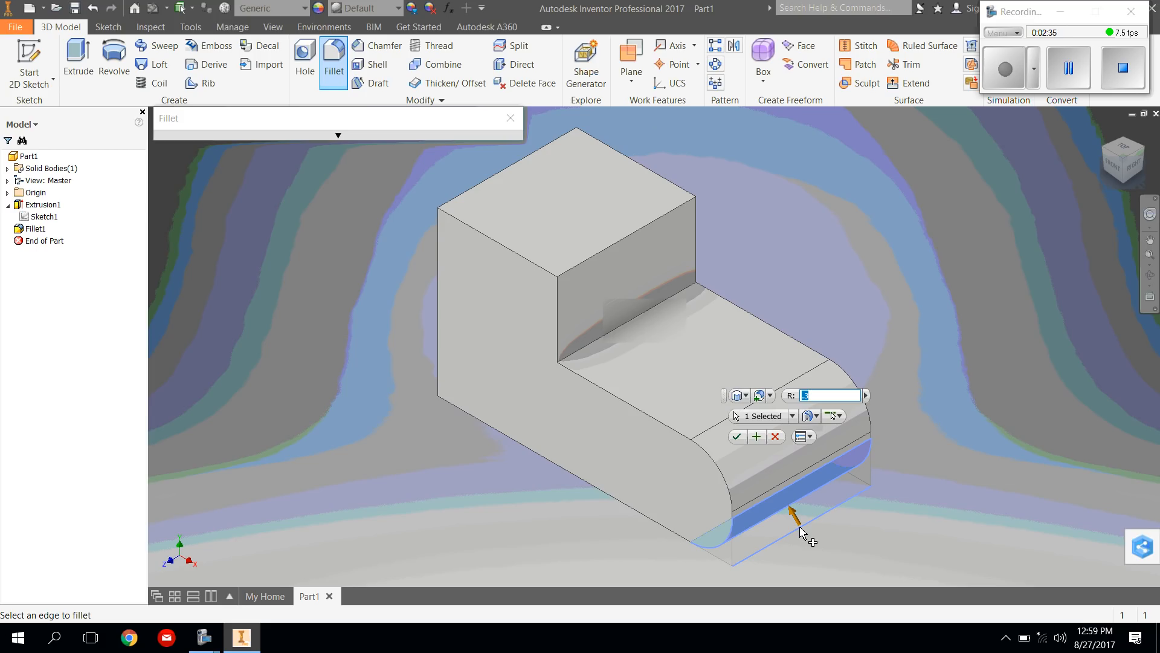
pyautogui.write('.15')
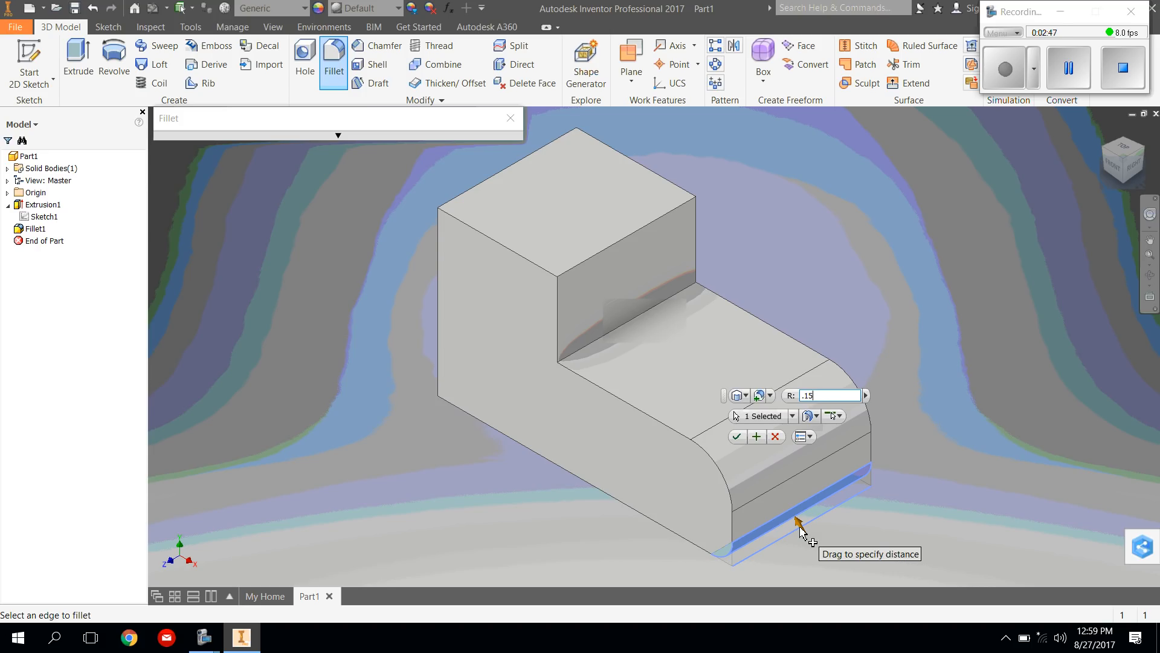
pyautogui.click(737, 436)
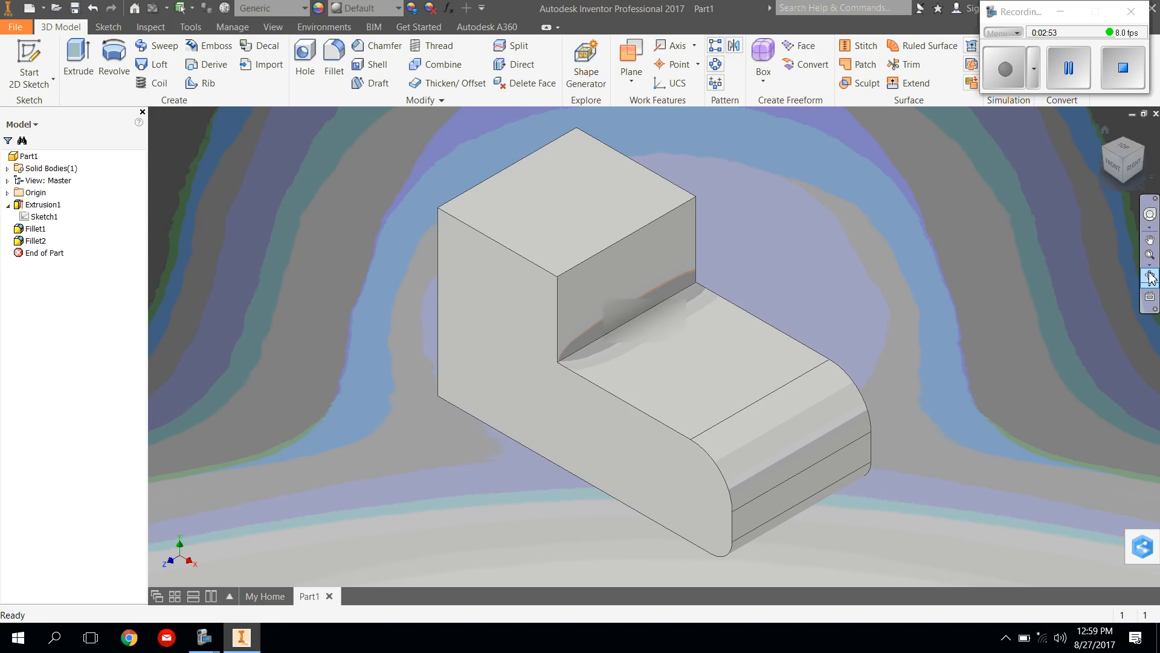
pyautogui.moveTo(1149, 276)
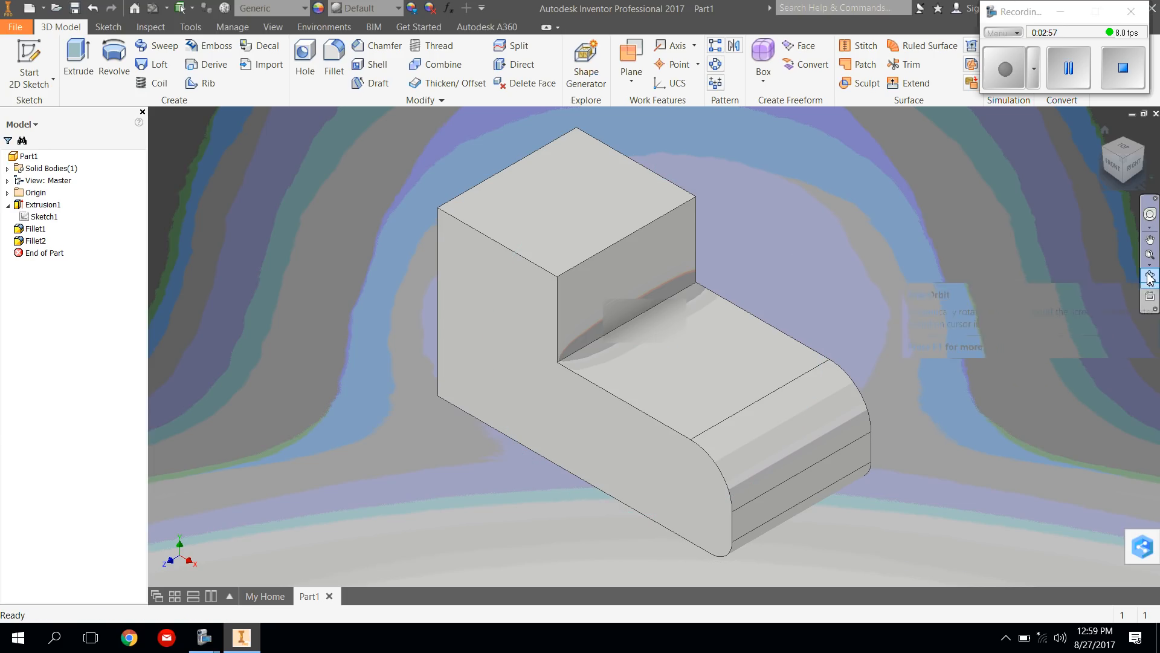
# Orbit the block to a front-facing view showing its lower edges, then end Free Orbit
pyautogui.click(1149, 276)
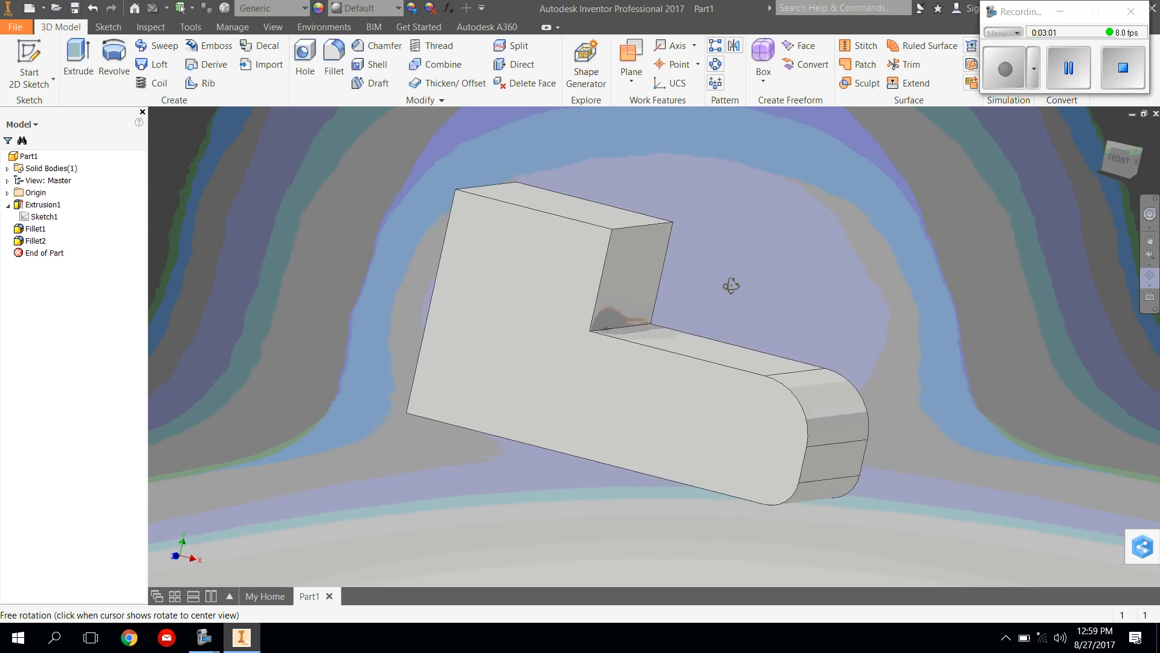
pyautogui.moveTo(731, 285); pyautogui.dragTo(705, 340)
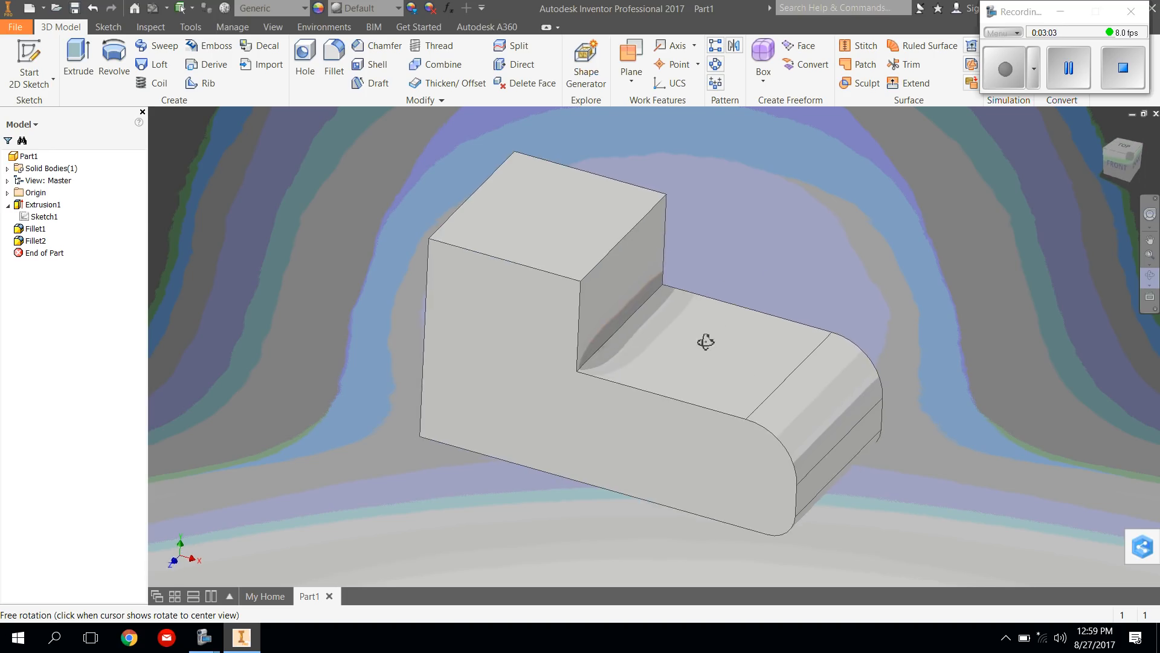
pyautogui.moveTo(703, 341); pyautogui.dragTo(754, 279)
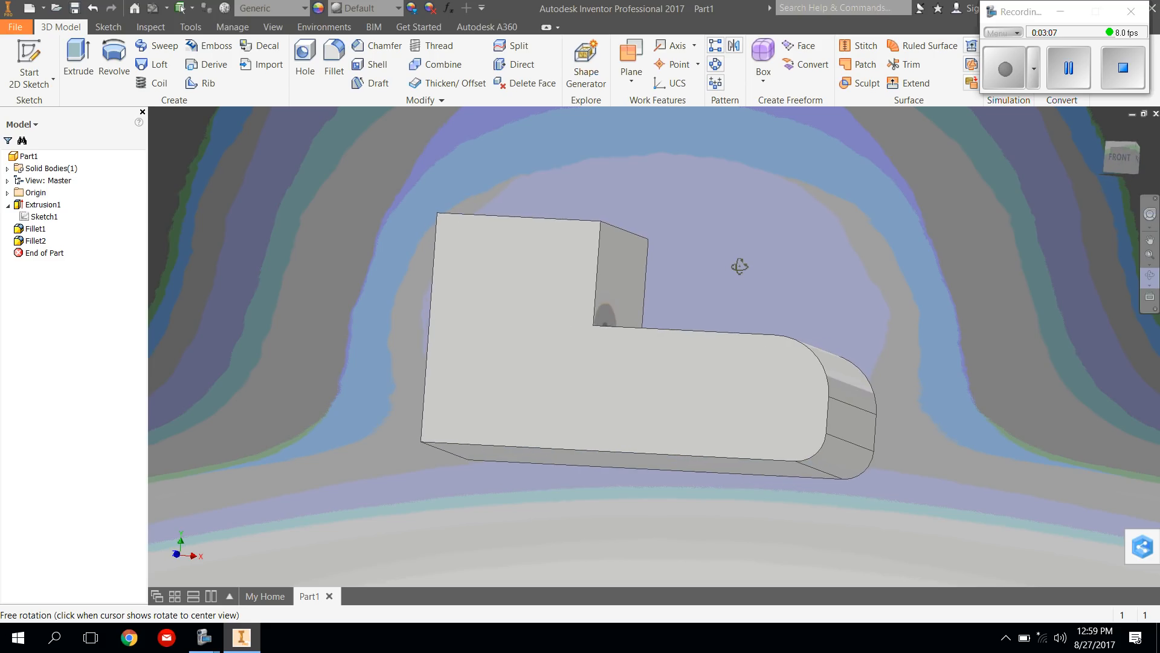
pyautogui.moveTo(740, 266); pyautogui.dragTo(858, 251)
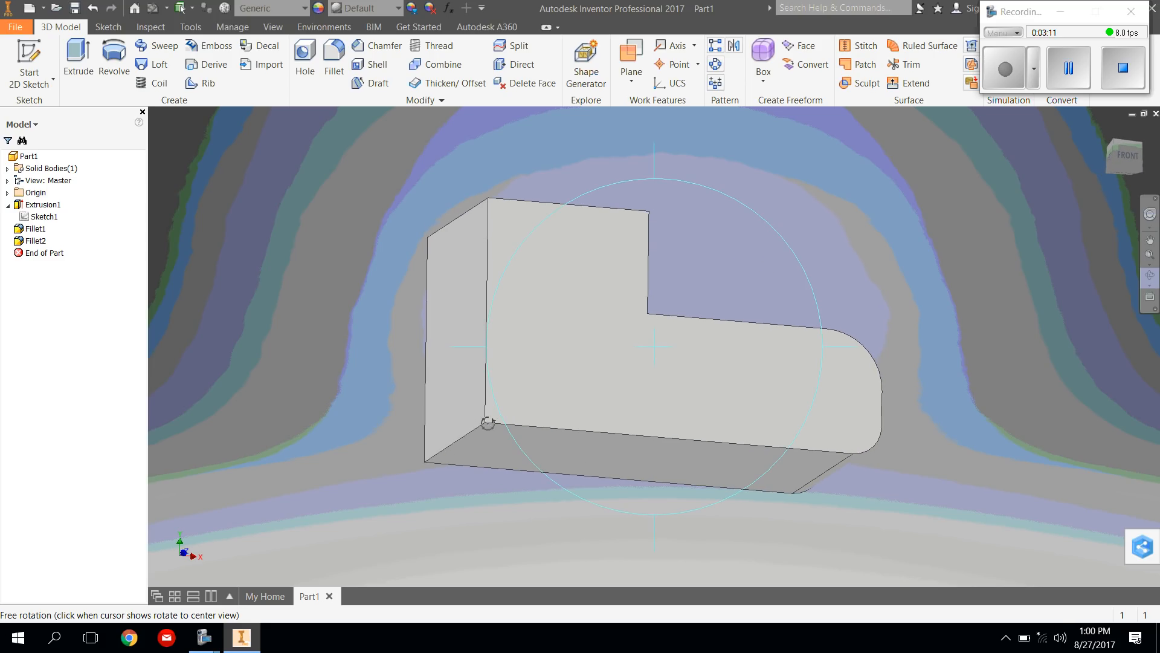
pyautogui.moveTo(581, 364)
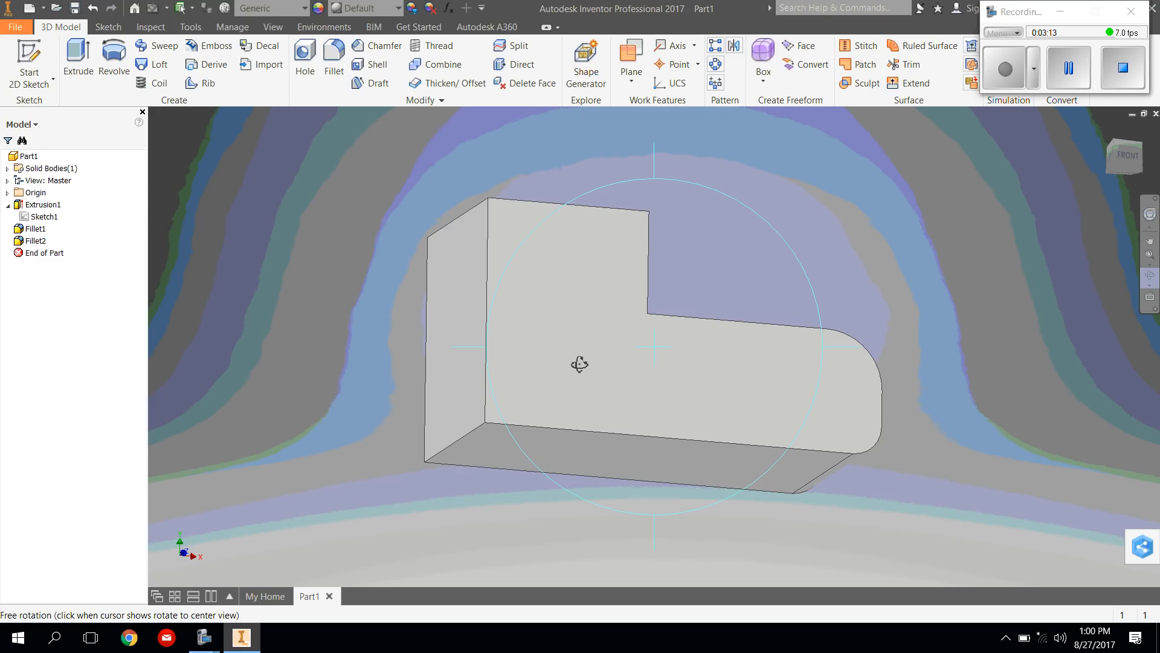
pyautogui.moveTo(589, 364)
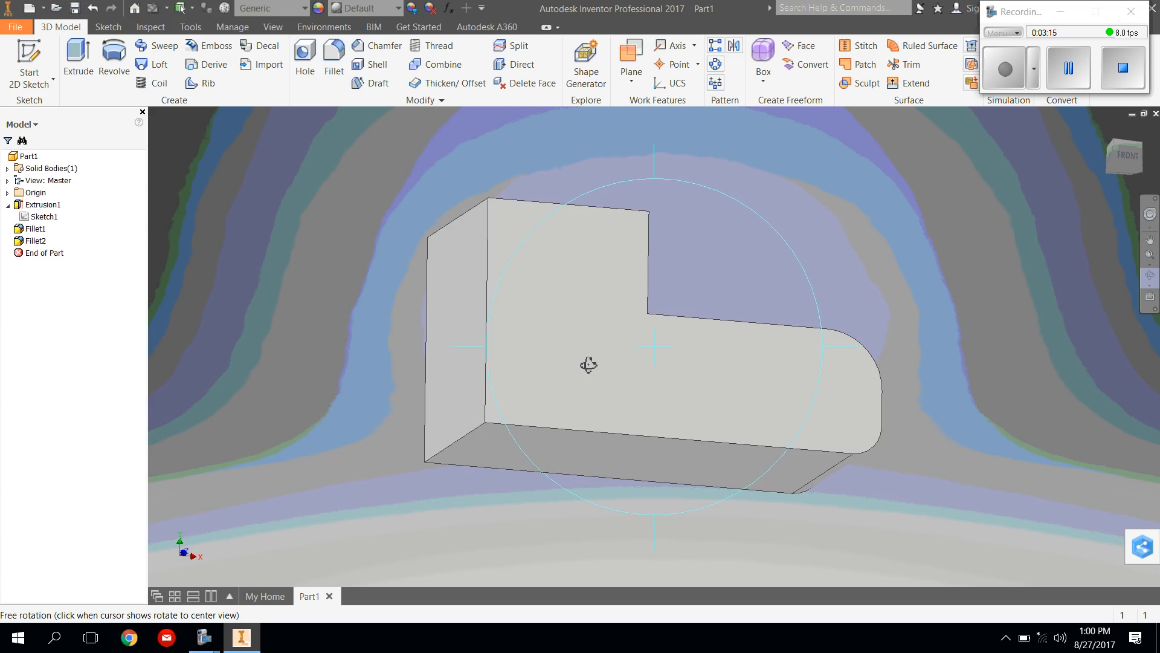
pyautogui.rightClick(588, 364)
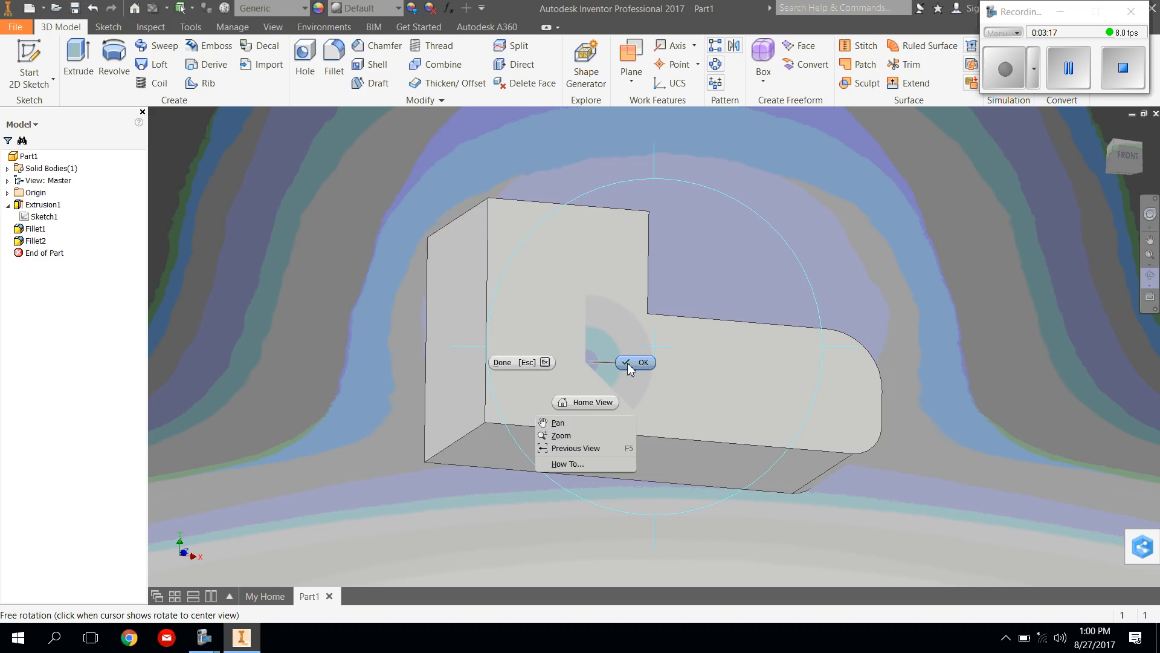
pyautogui.click(640, 363)
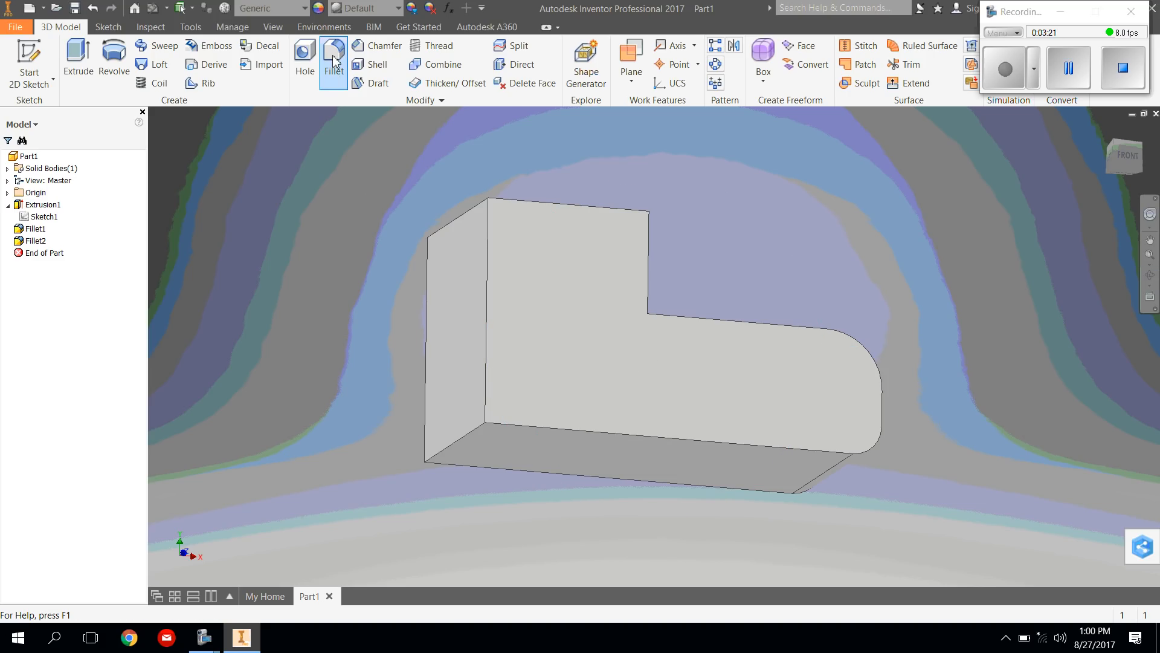
# Round the lower edge at the upright's base with a 0.15 fillet, creating Fillet3
pyautogui.click(333, 55)
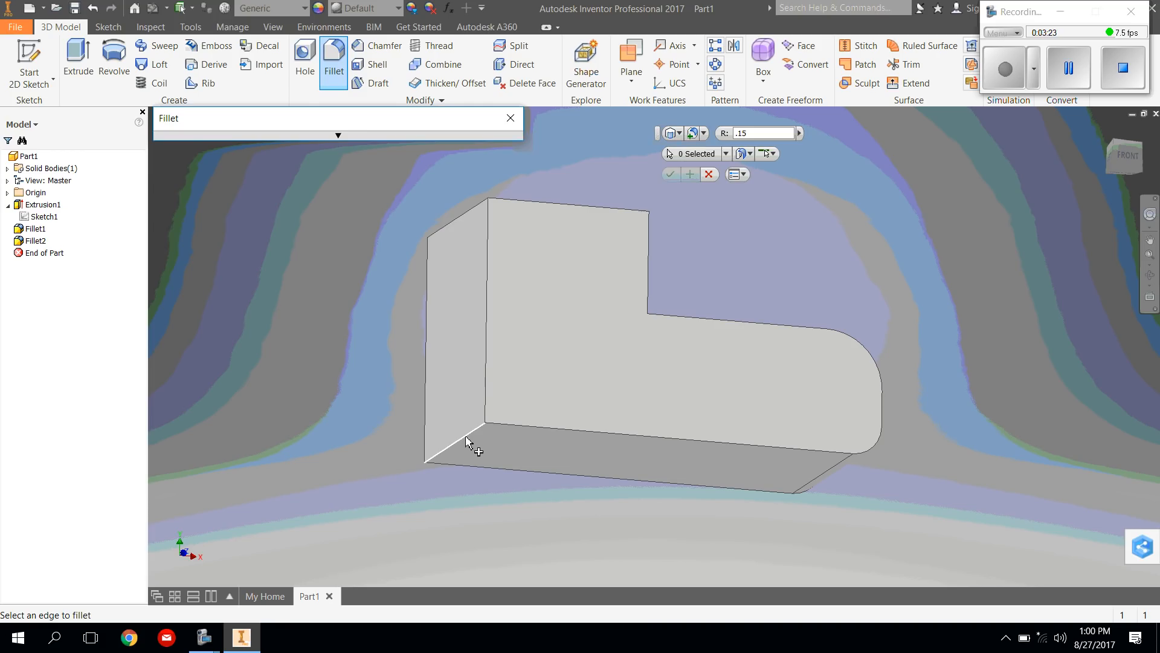
pyautogui.click(464, 442)
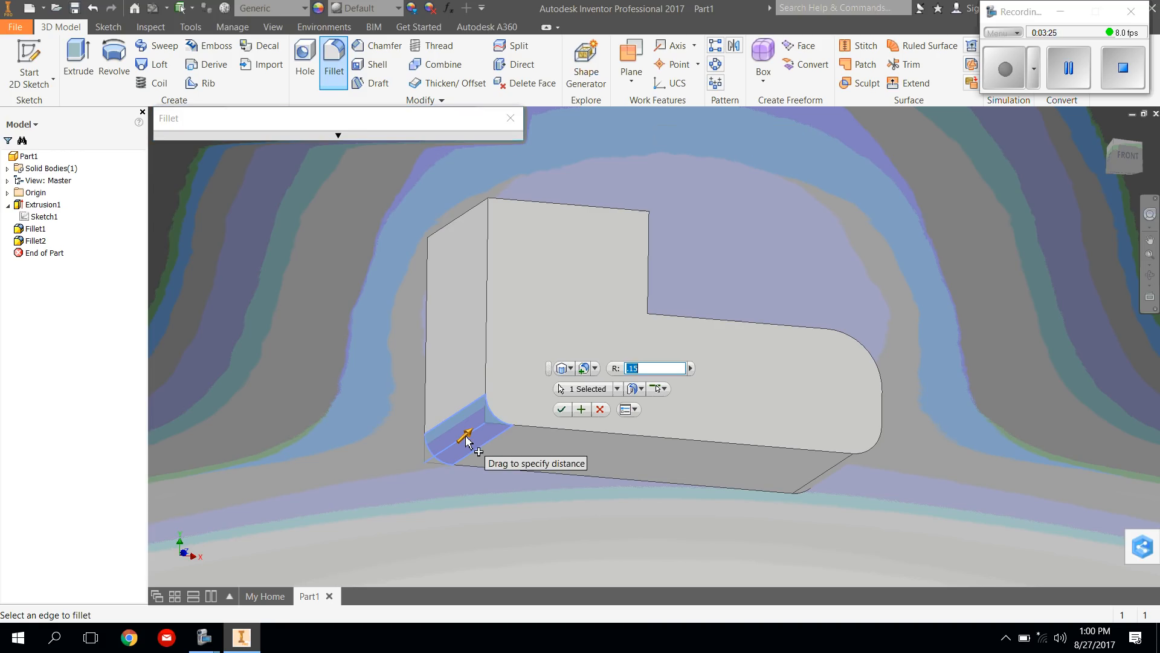
pyautogui.moveTo(562, 456)
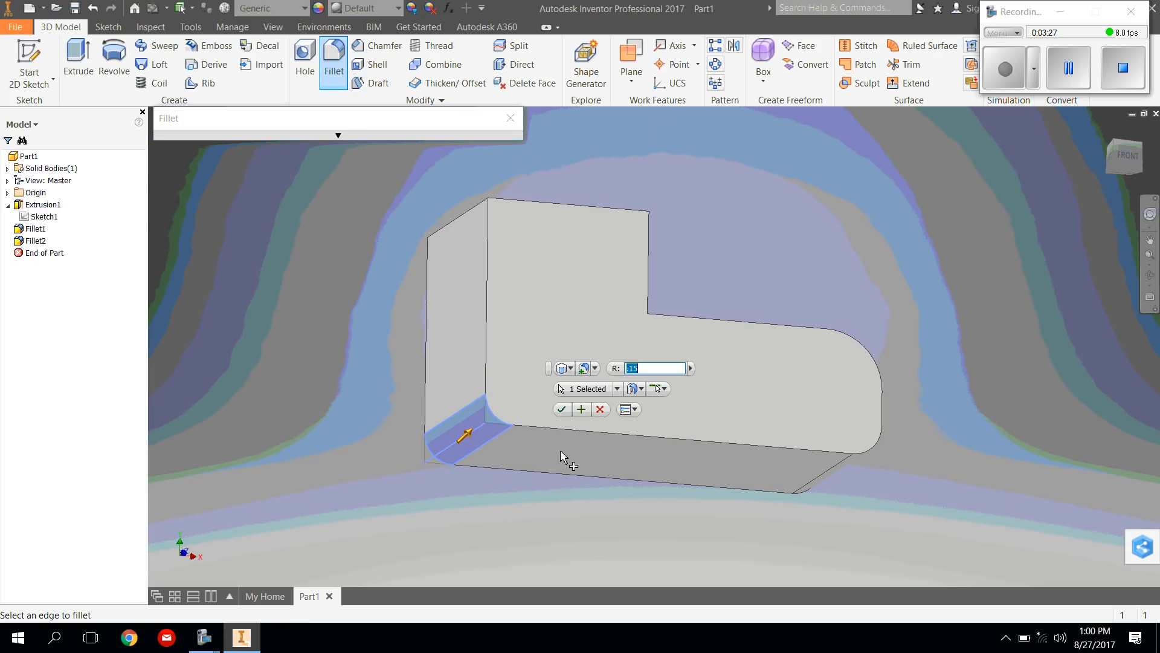
pyautogui.moveTo(569, 464)
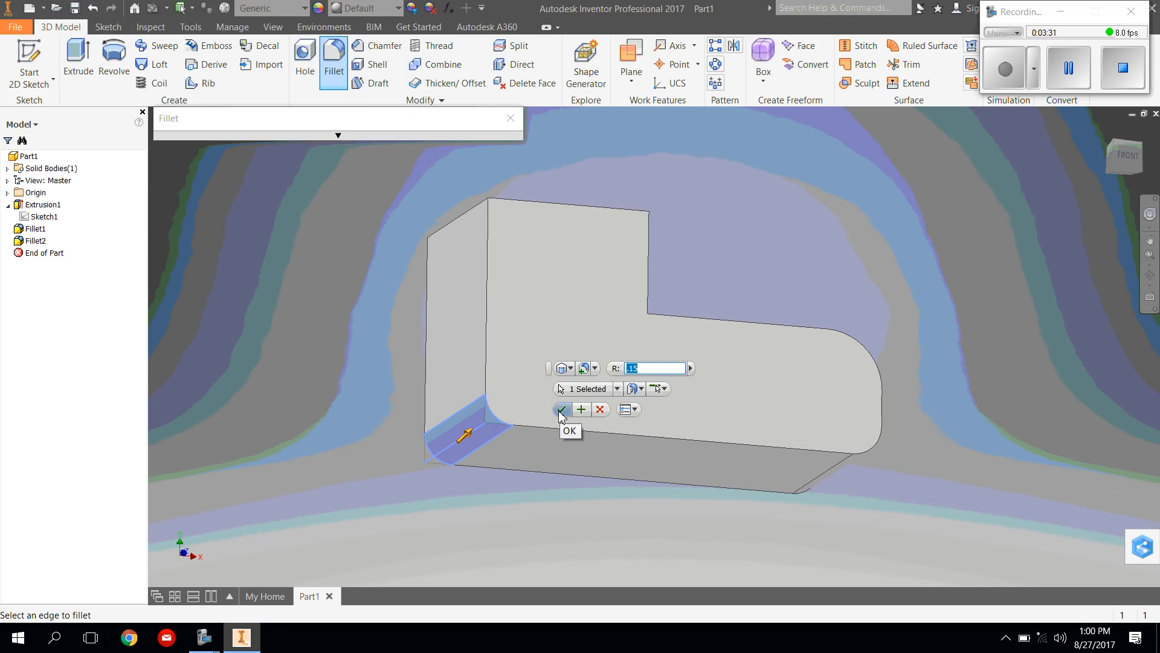
pyautogui.click(562, 410)
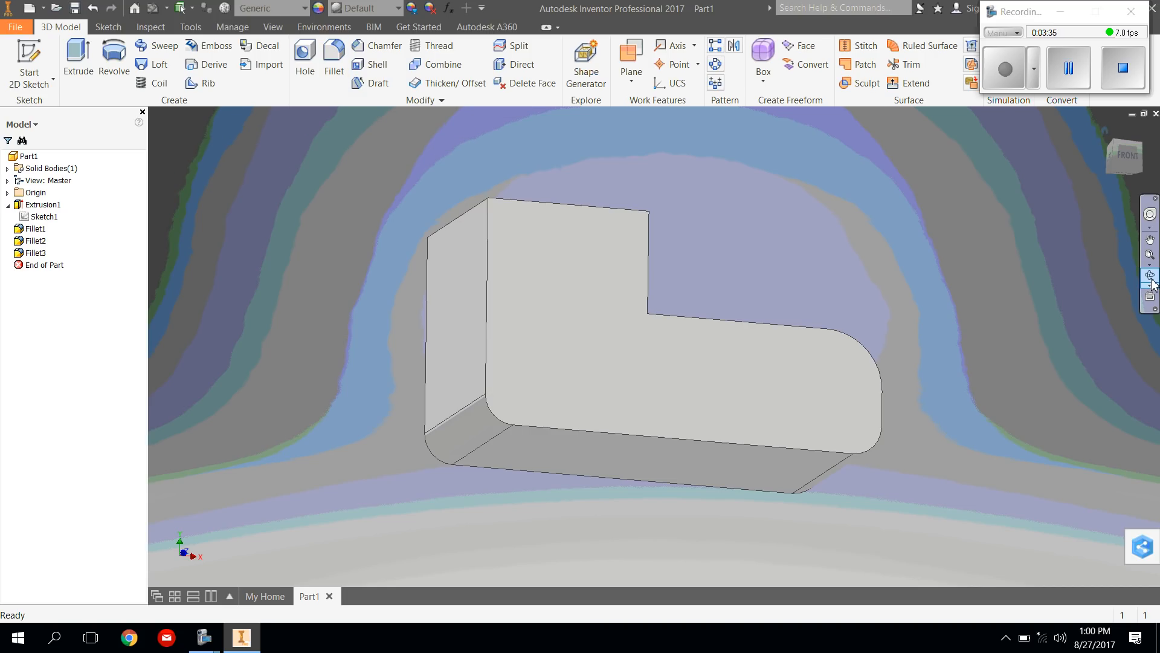
# Orbit the block from several angles to look down on its L-shaped face
pyautogui.click(1150, 276)
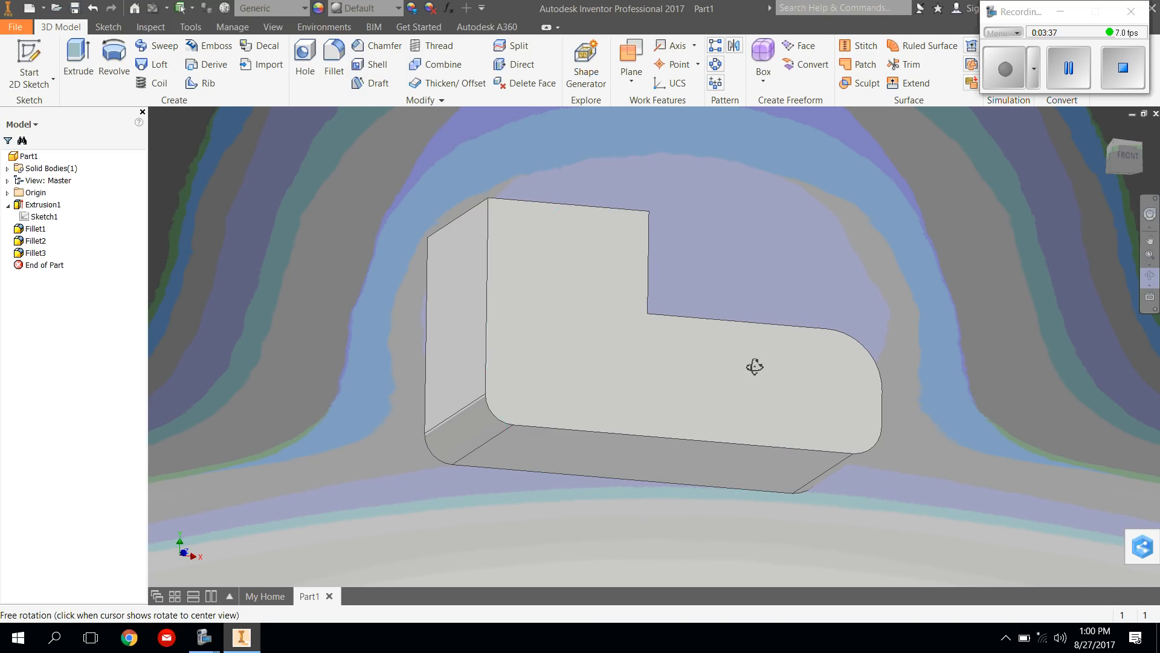
pyautogui.moveTo(755, 367); pyautogui.dragTo(714, 406)
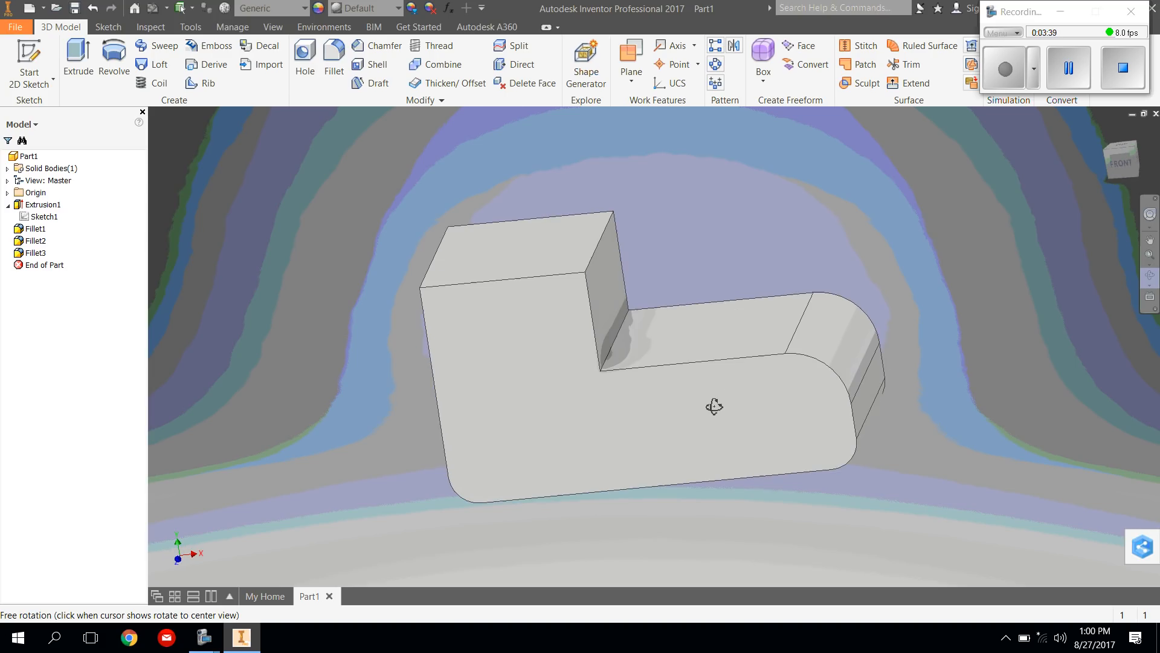
pyautogui.moveTo(714, 407); pyautogui.dragTo(682, 286)
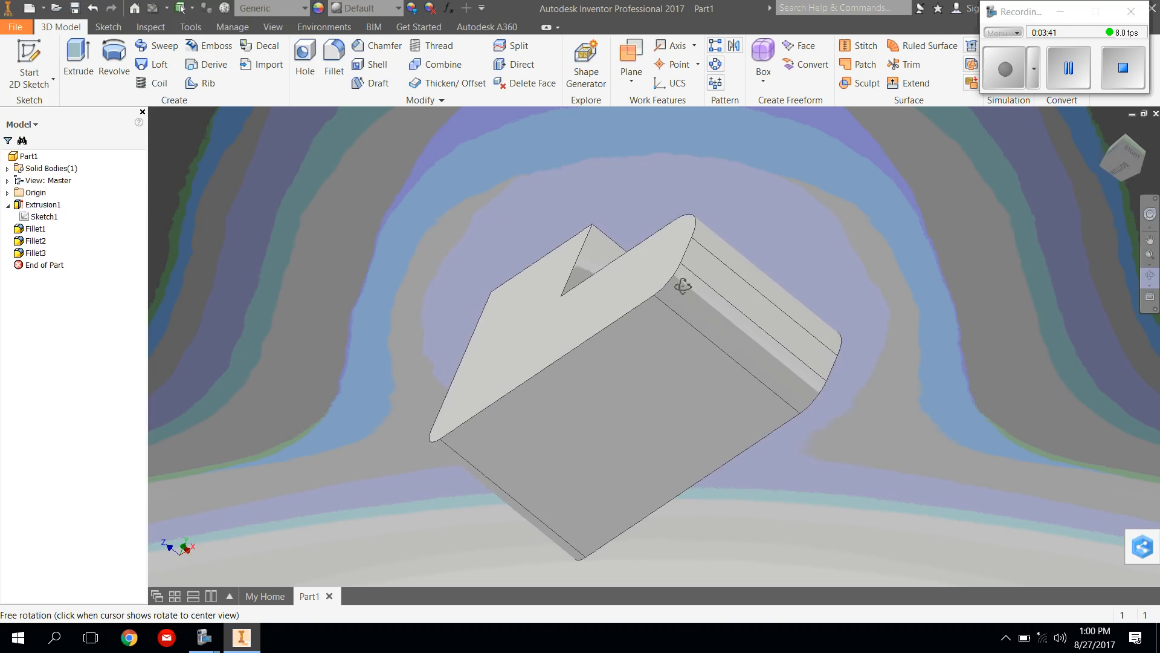
pyautogui.moveTo(683, 285); pyautogui.dragTo(755, 433)
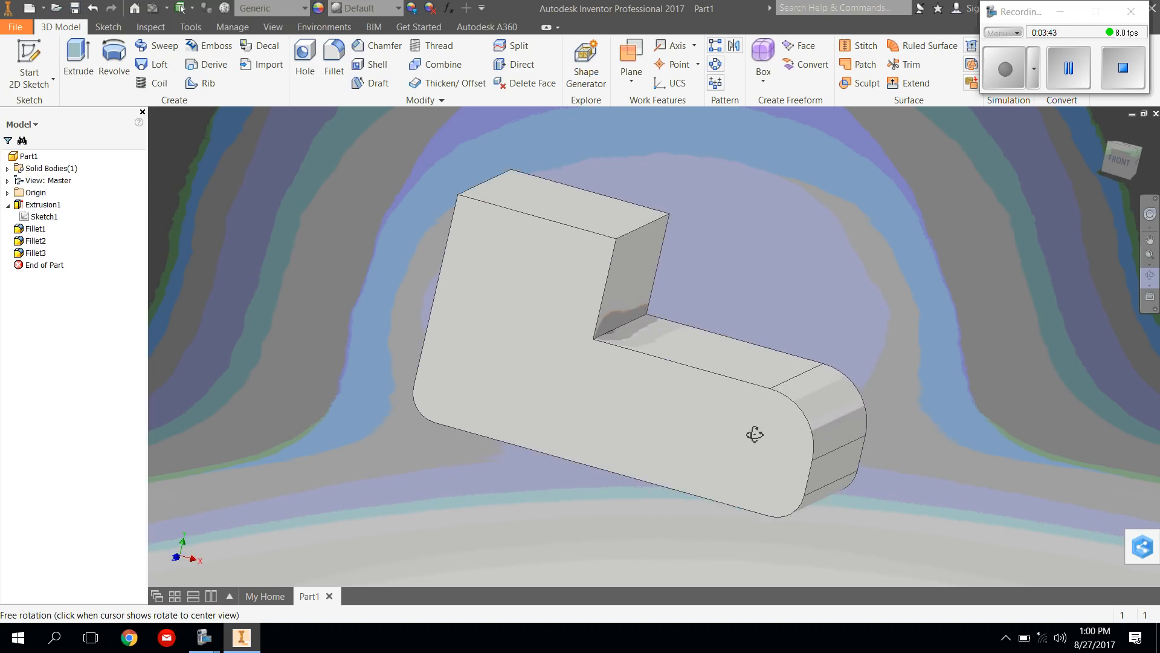
pyautogui.moveTo(755, 434); pyautogui.dragTo(761, 437)
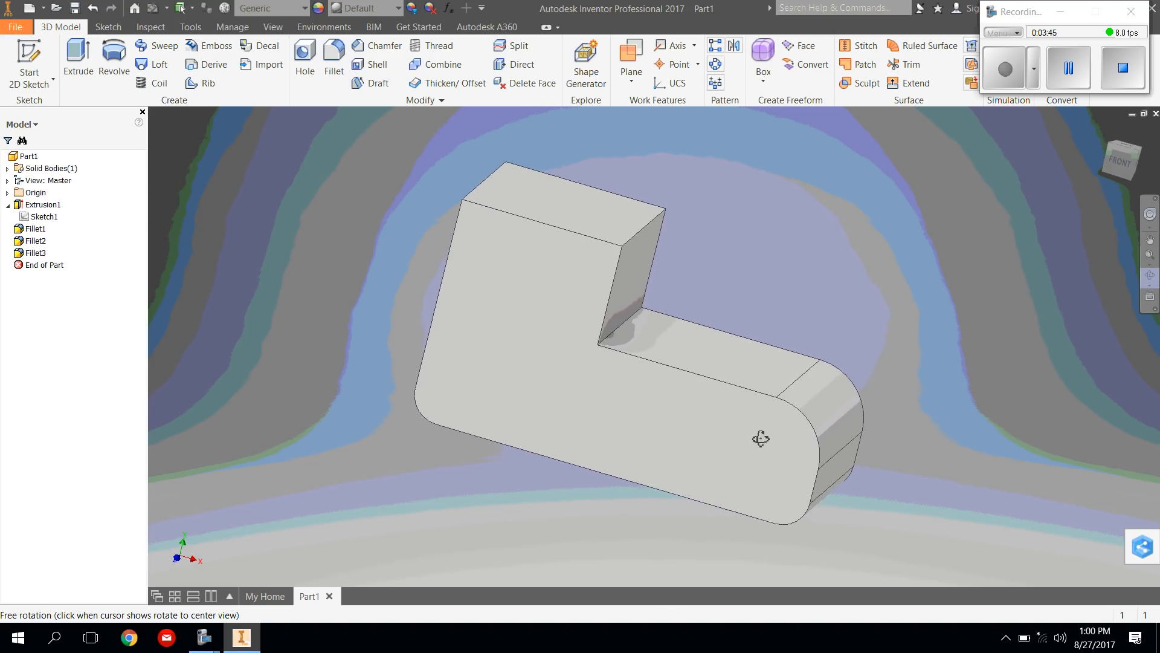
pyautogui.moveTo(760, 437); pyautogui.dragTo(781, 406)
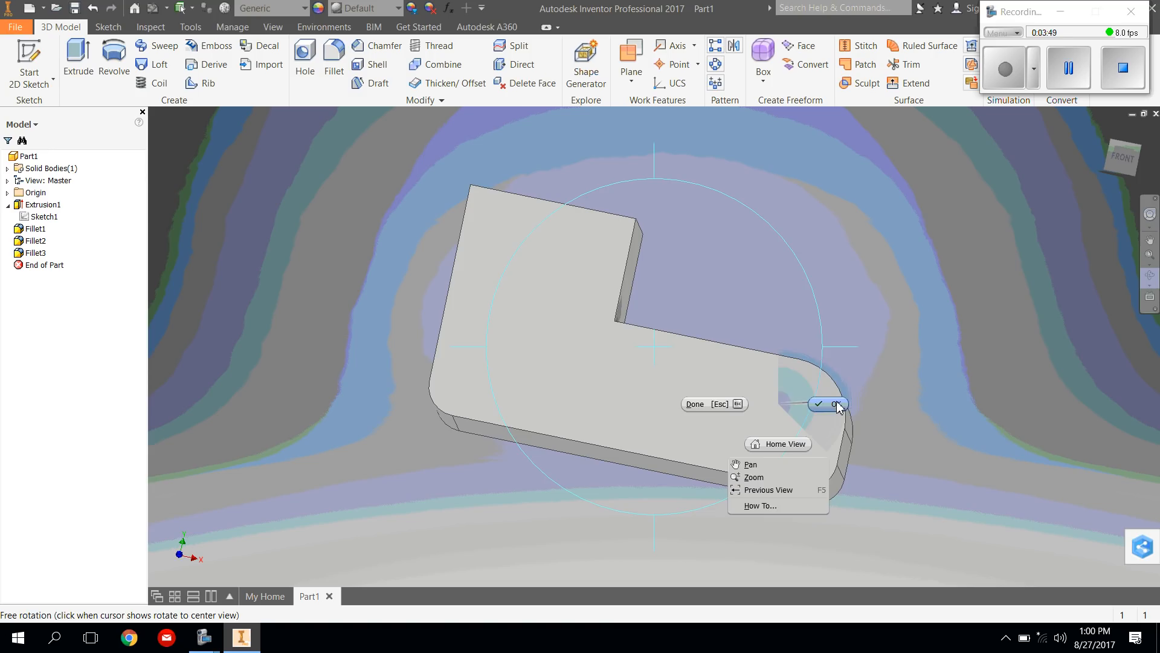
# Round the eight edges around one L-shaped face with a 0.1 fillet, creating Fillet4
pyautogui.click(827, 404)
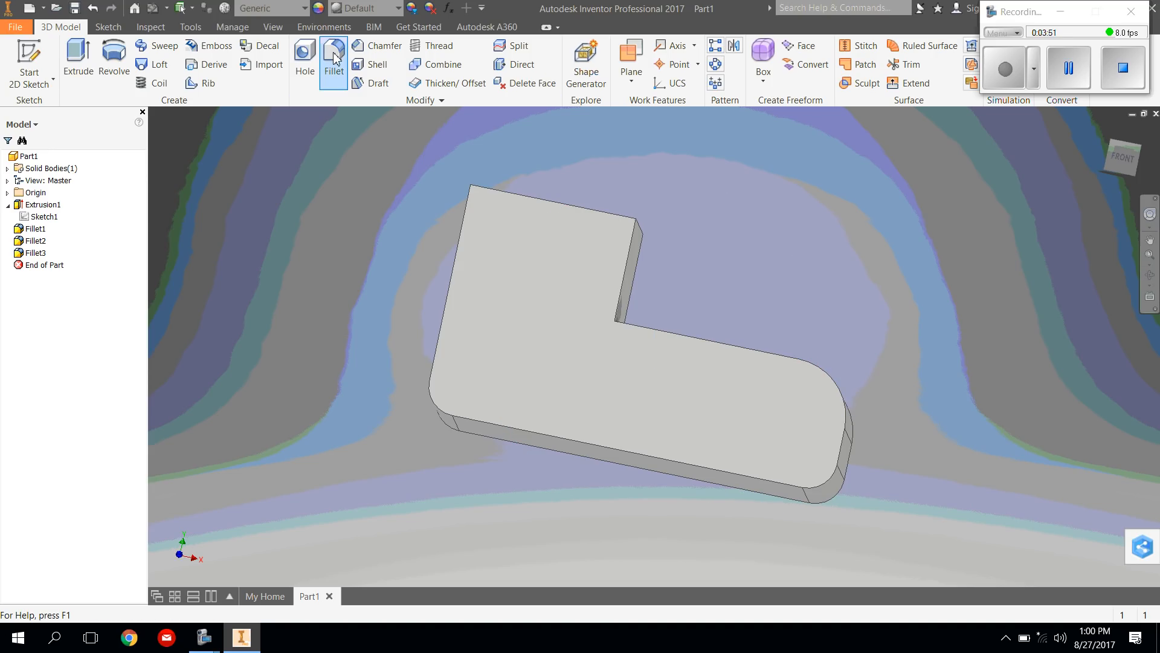
pyautogui.click(334, 58)
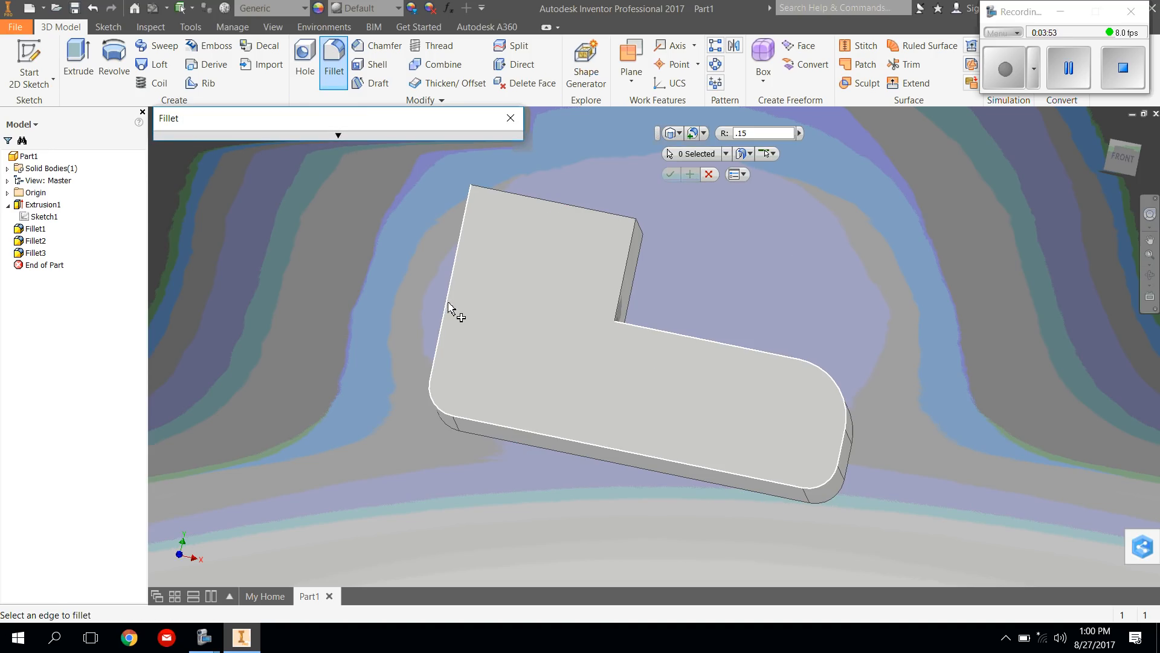
pyautogui.click(450, 307)
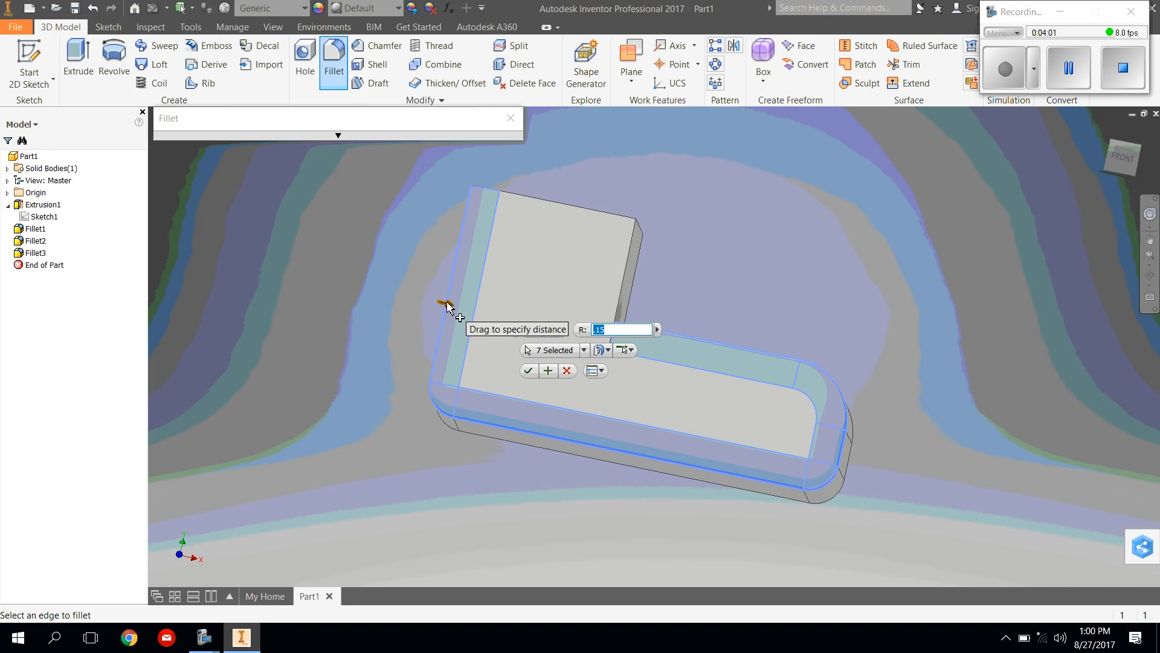
pyautogui.write('.1')
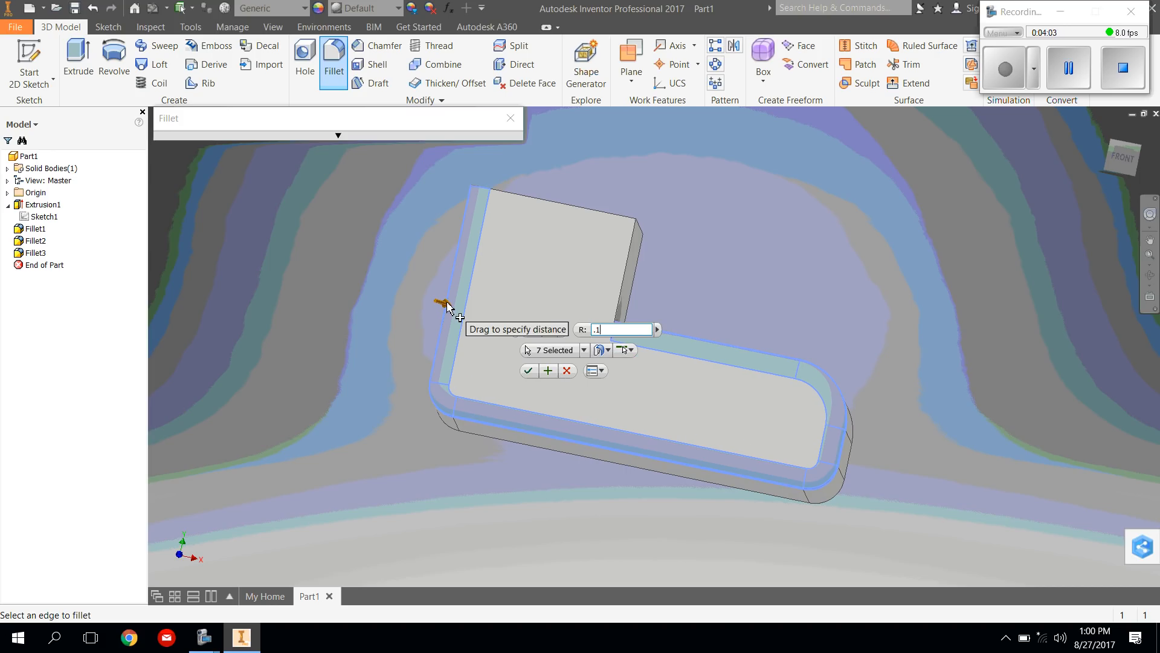
pyautogui.moveTo(601, 217)
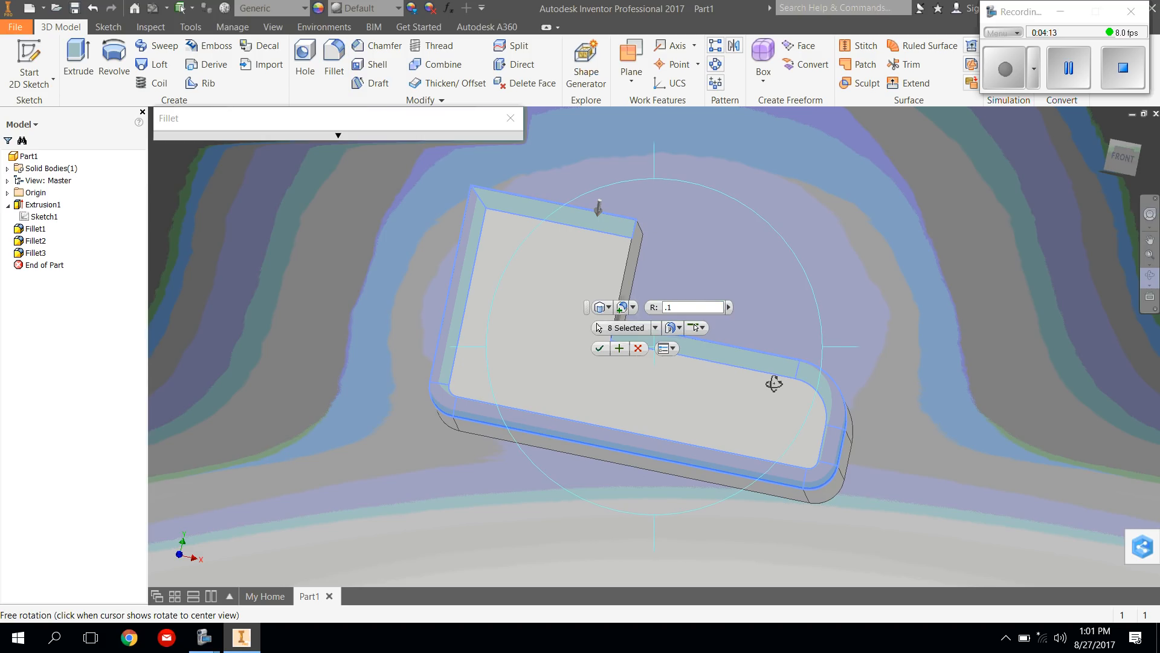
pyautogui.moveTo(773, 383); pyautogui.dragTo(635, 418)
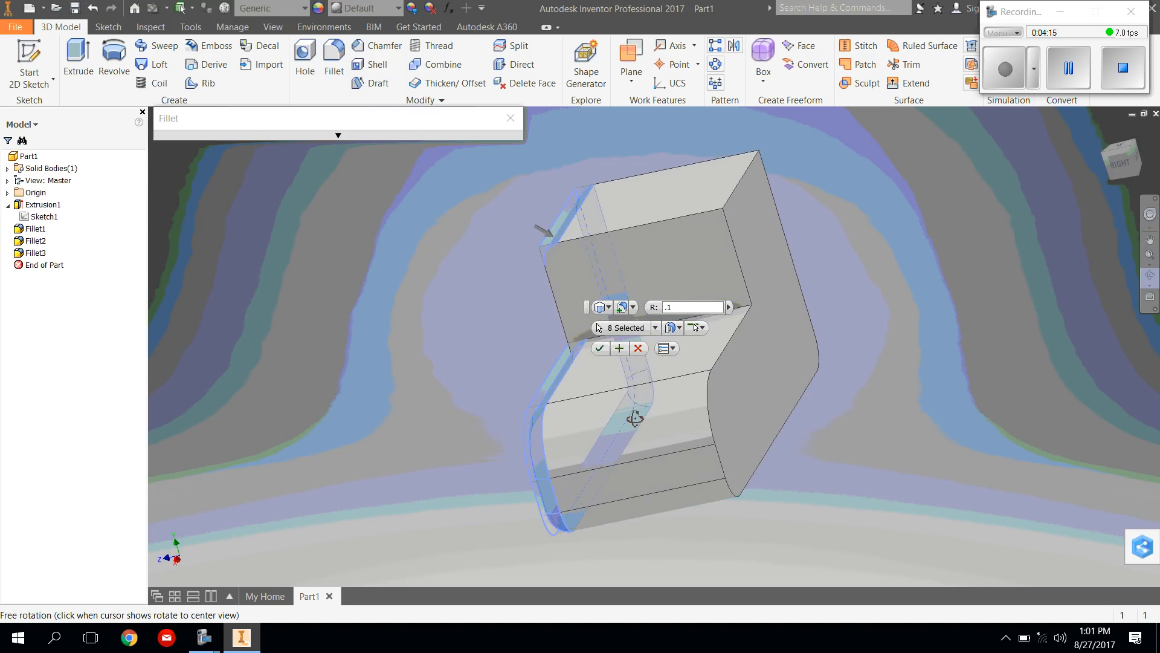
pyautogui.rightClick(635, 418)
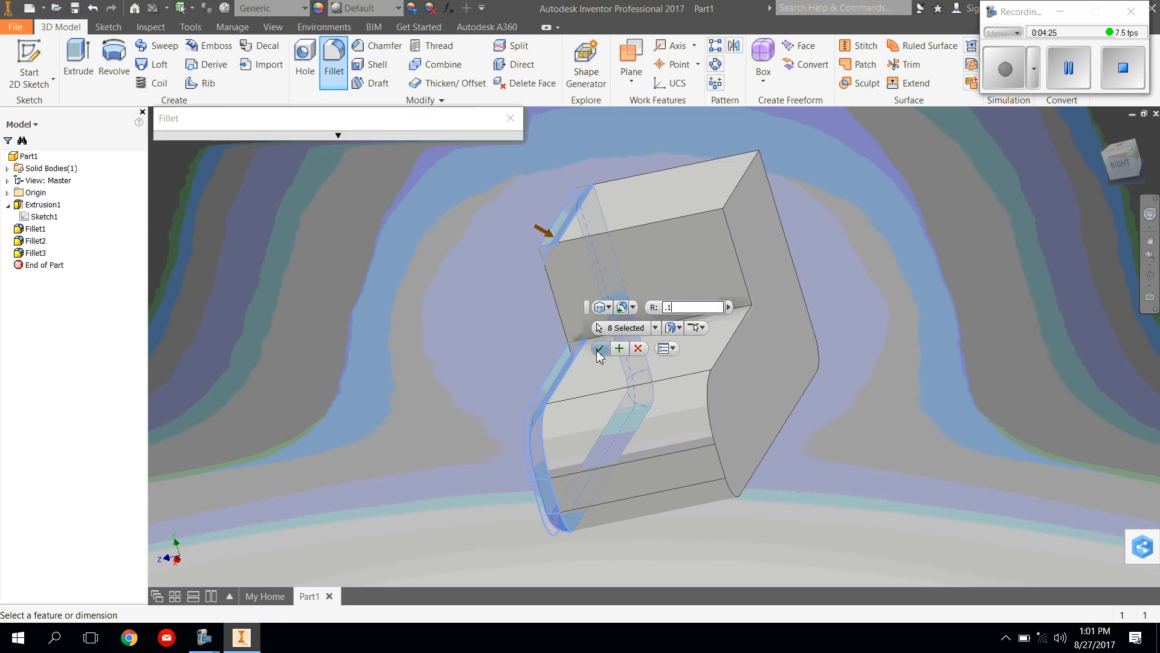
pyautogui.click(601, 348)
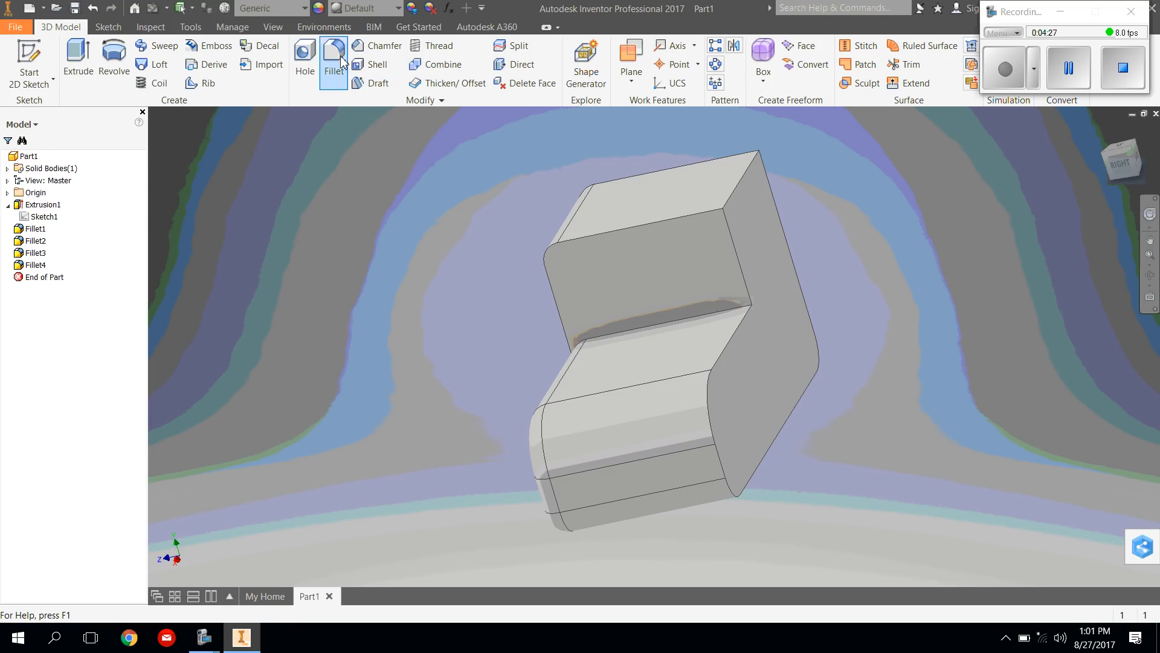
# Round the fourteen edges around the opposite L-shaped face with a 0.1 fillet, creating Fillet5
pyautogui.click(332, 58)
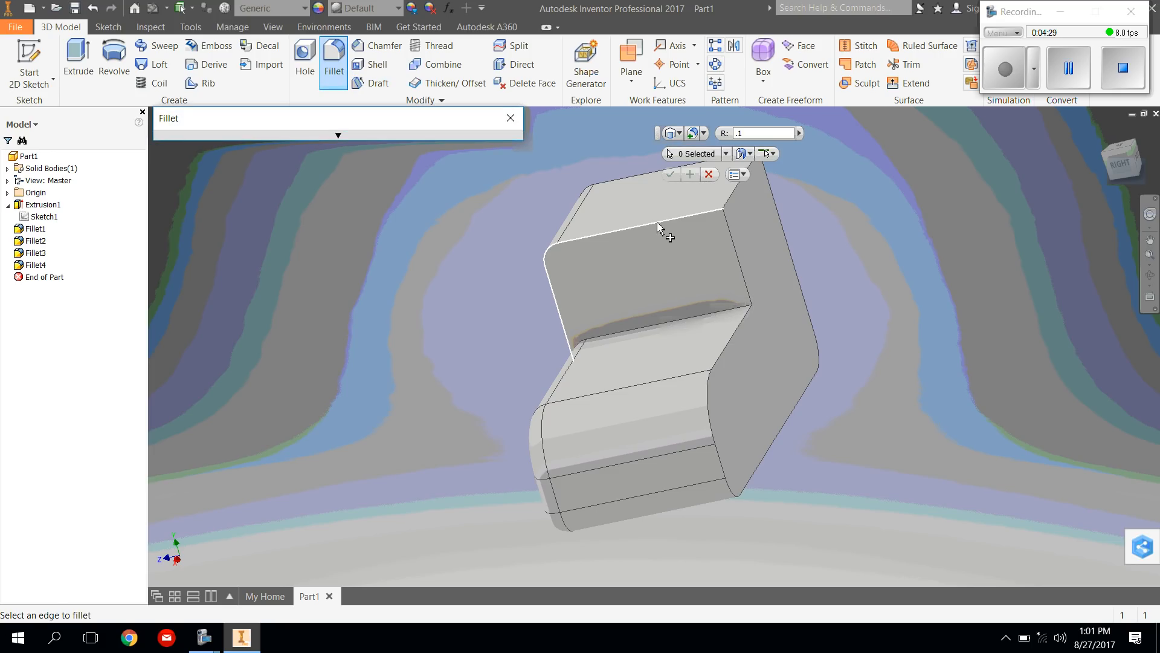
pyautogui.click(711, 185)
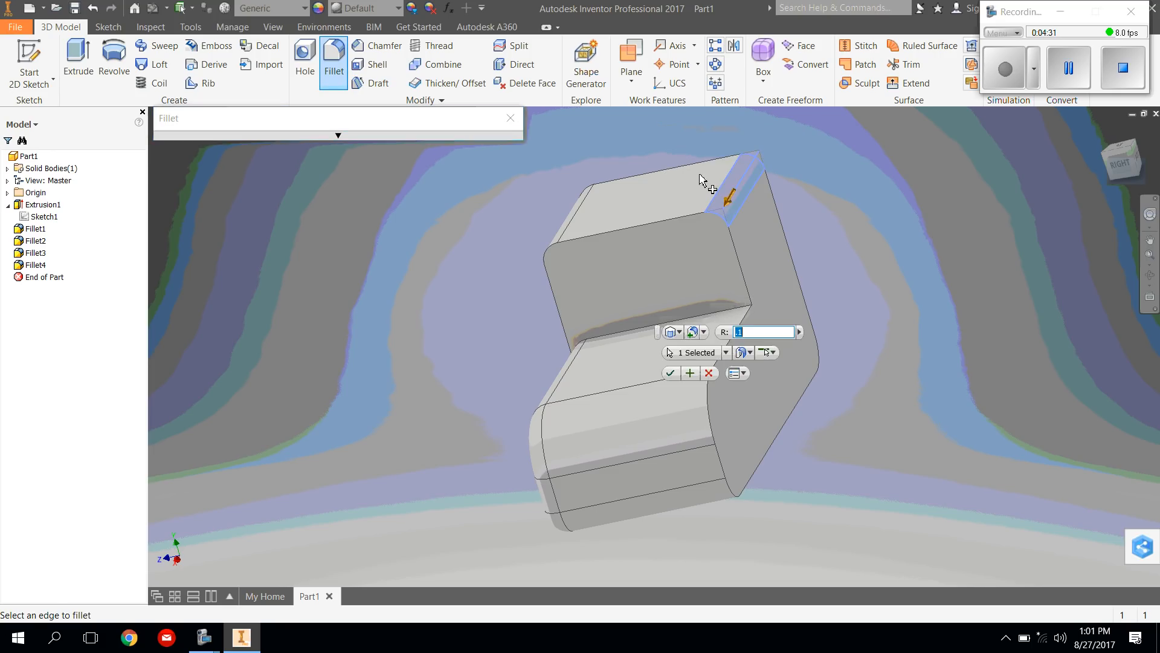
pyautogui.click(701, 178)
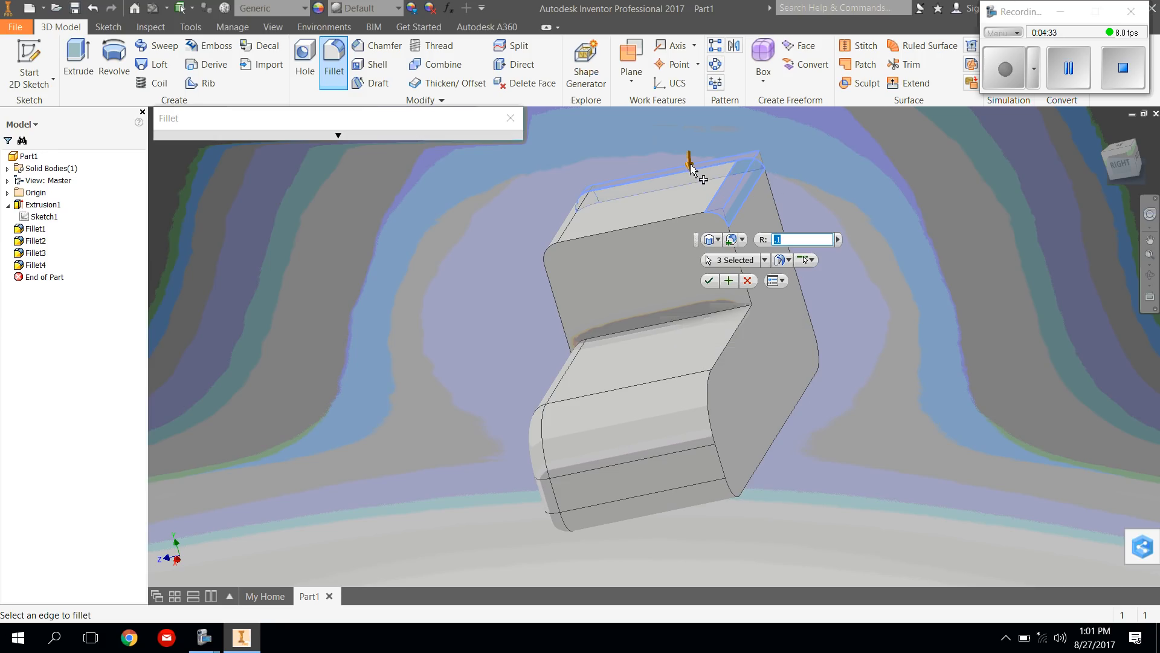
pyautogui.click(774, 205)
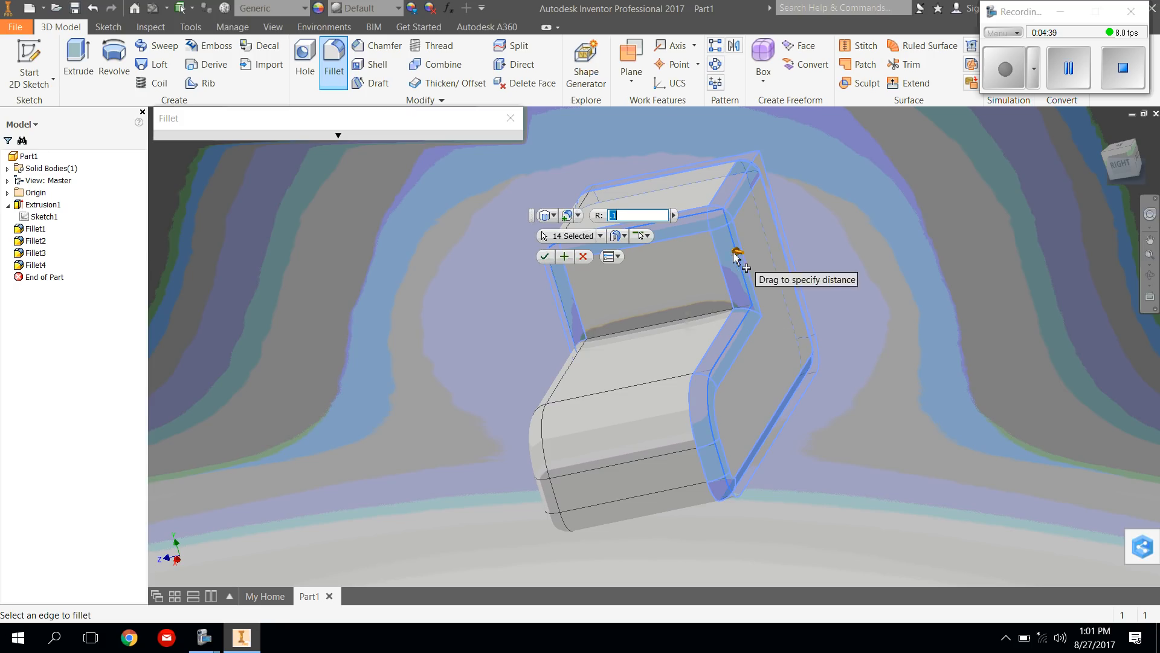
pyautogui.moveTo(545, 257)
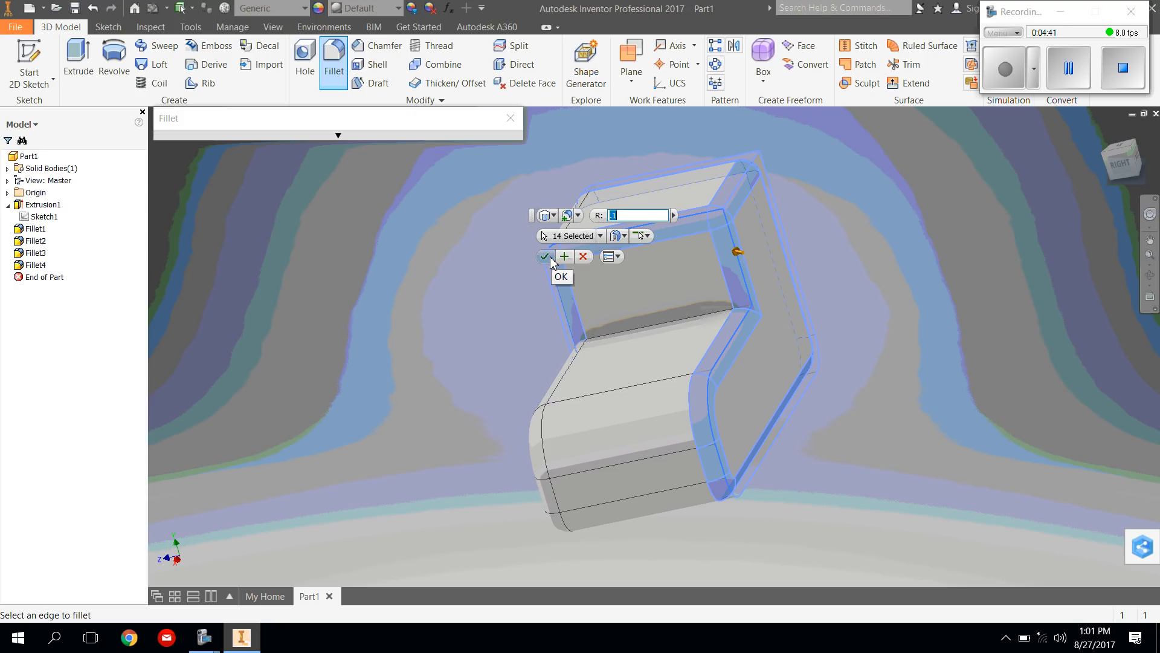
pyautogui.click(545, 256)
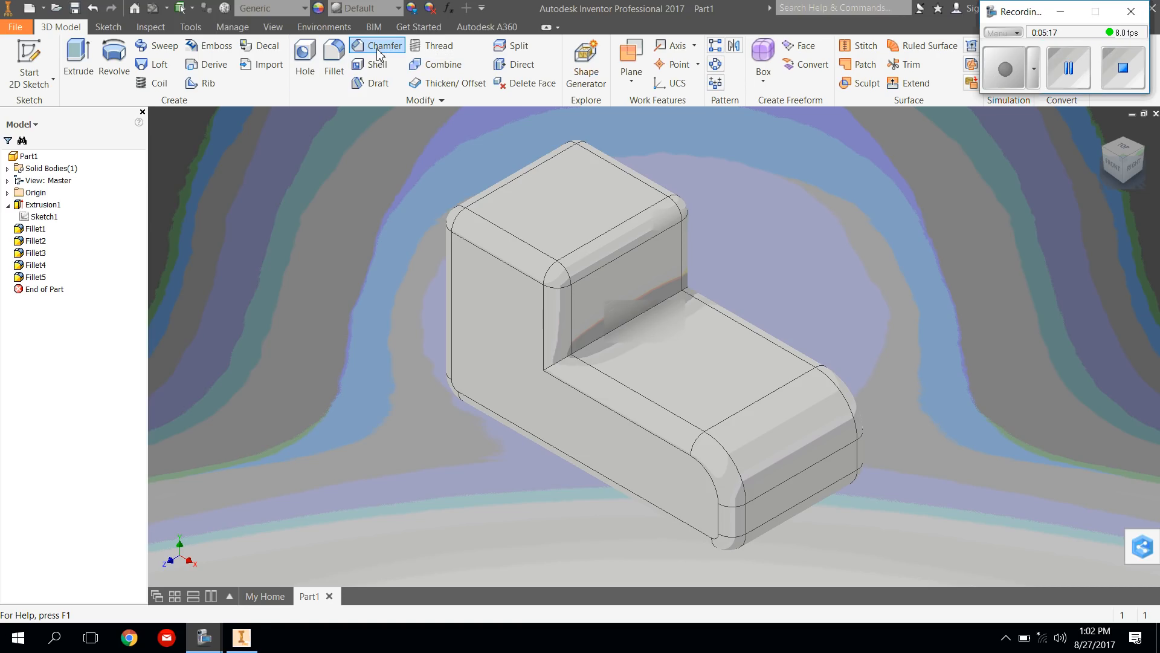
# Start a Chamfer and pick the inside corner edge where the upright meets the toe
pyautogui.click(376, 45)
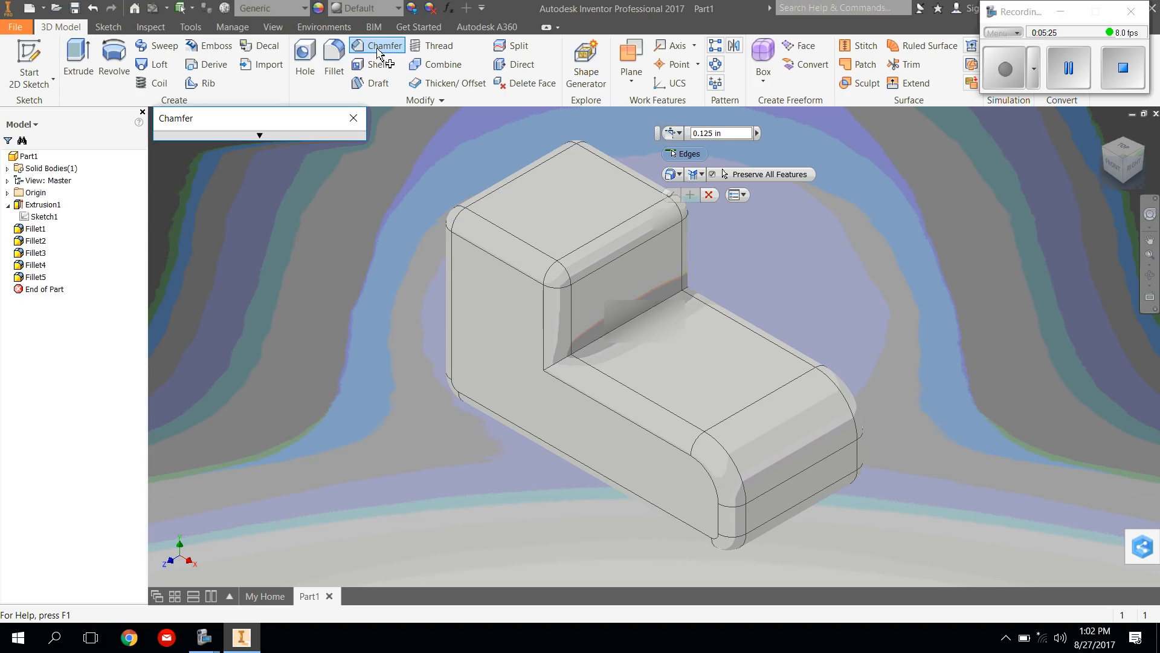
pyautogui.moveTo(361, 50)
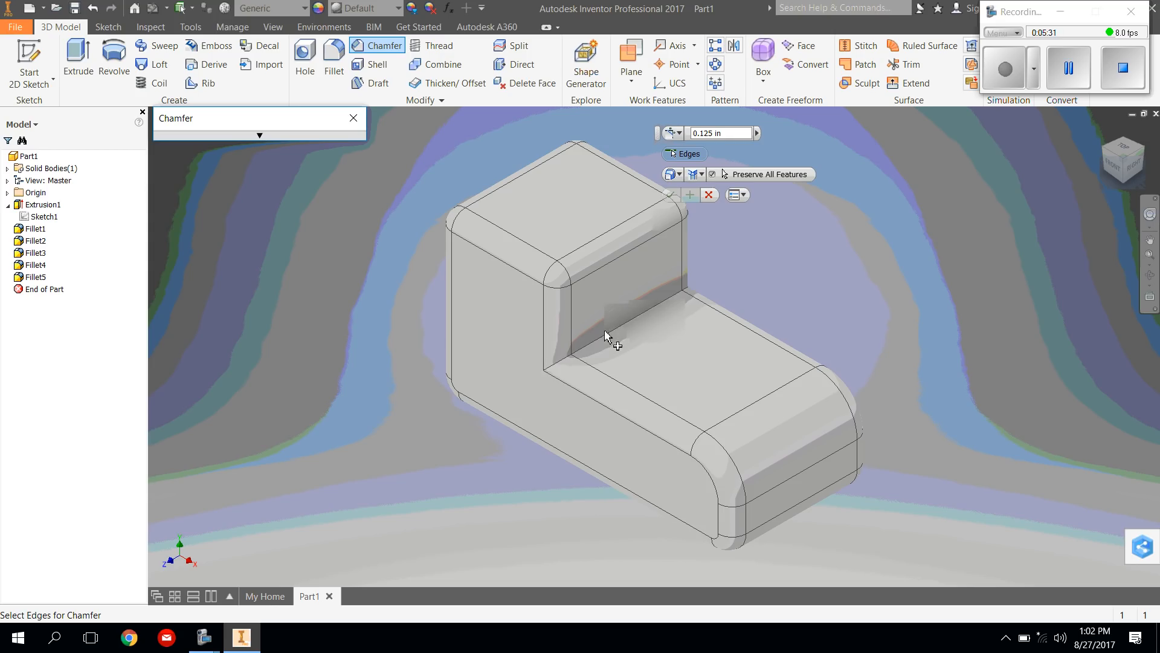
pyautogui.click(618, 341)
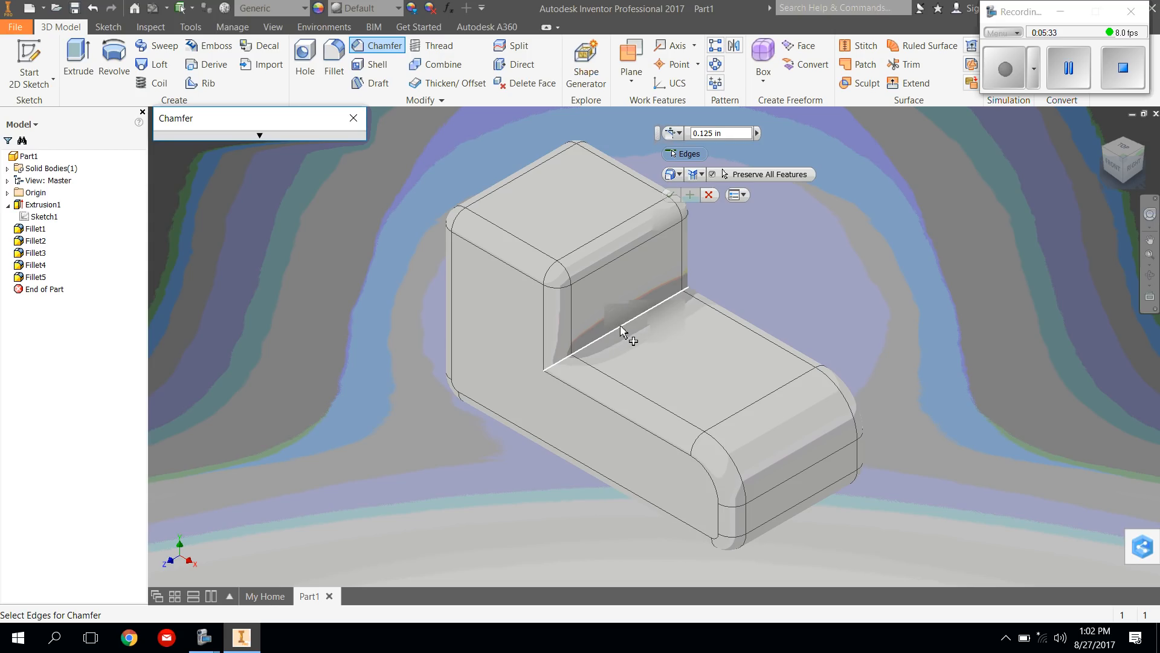
pyautogui.click(621, 331)
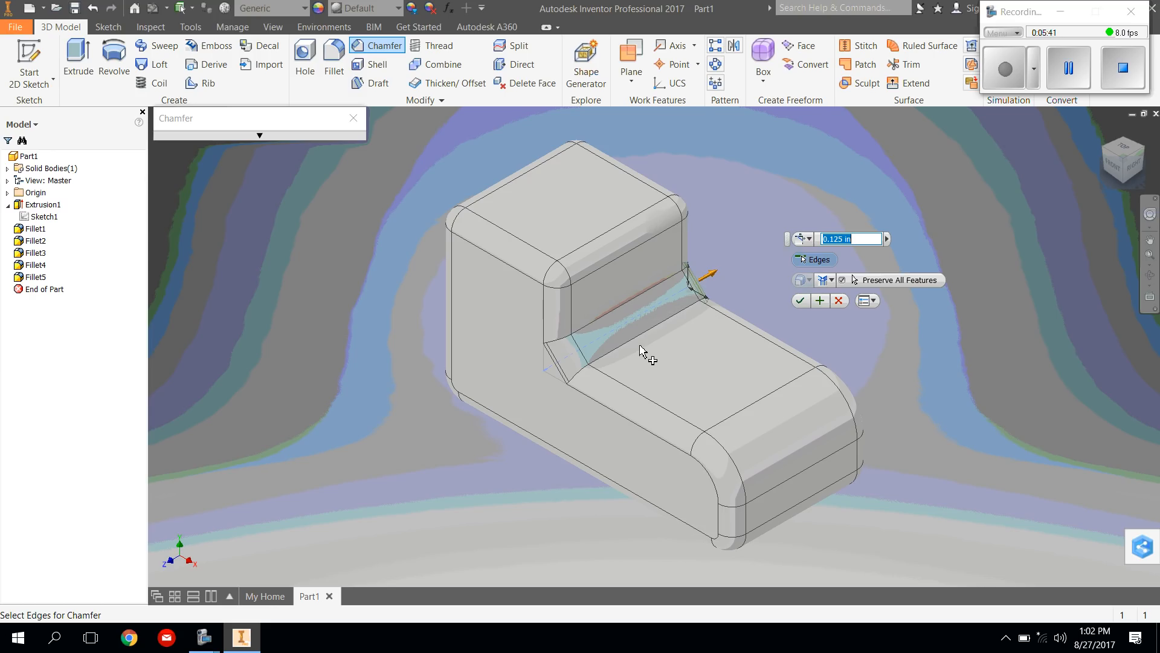
pyautogui.moveTo(646, 326)
pyautogui.write('.4')
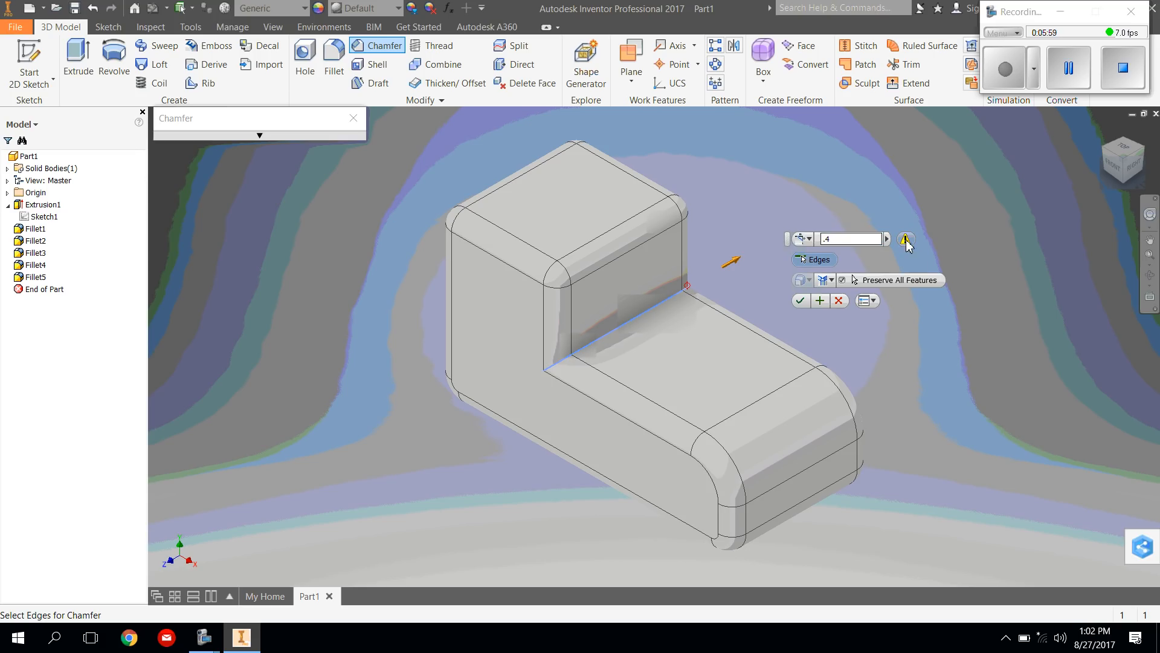
pyautogui.moveTo(906, 239)
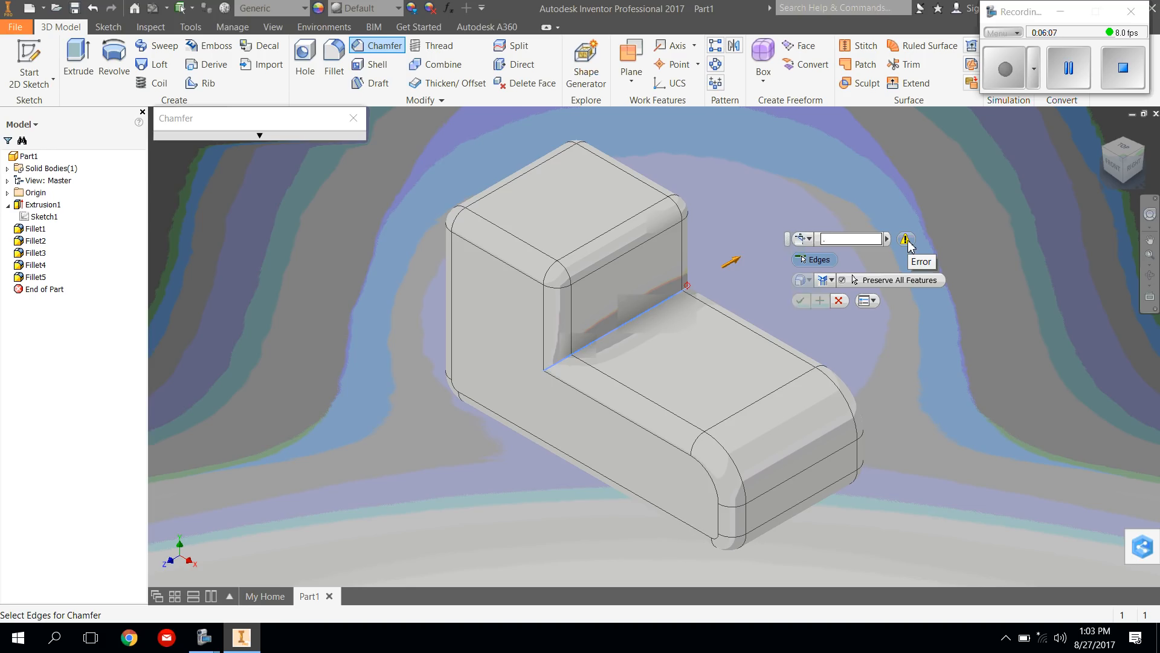
# Enter .35 as the inside-corner chamfer distance
pyautogui.write('.35')
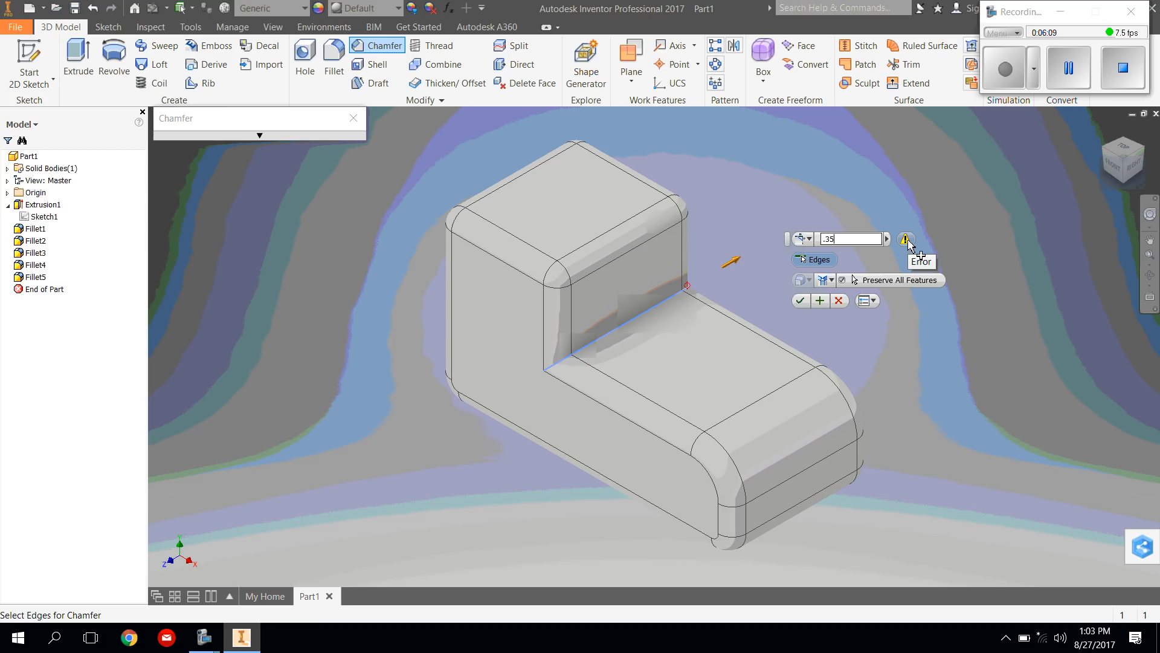
pyautogui.moveTo(767, 363)
pyautogui.write('.34')
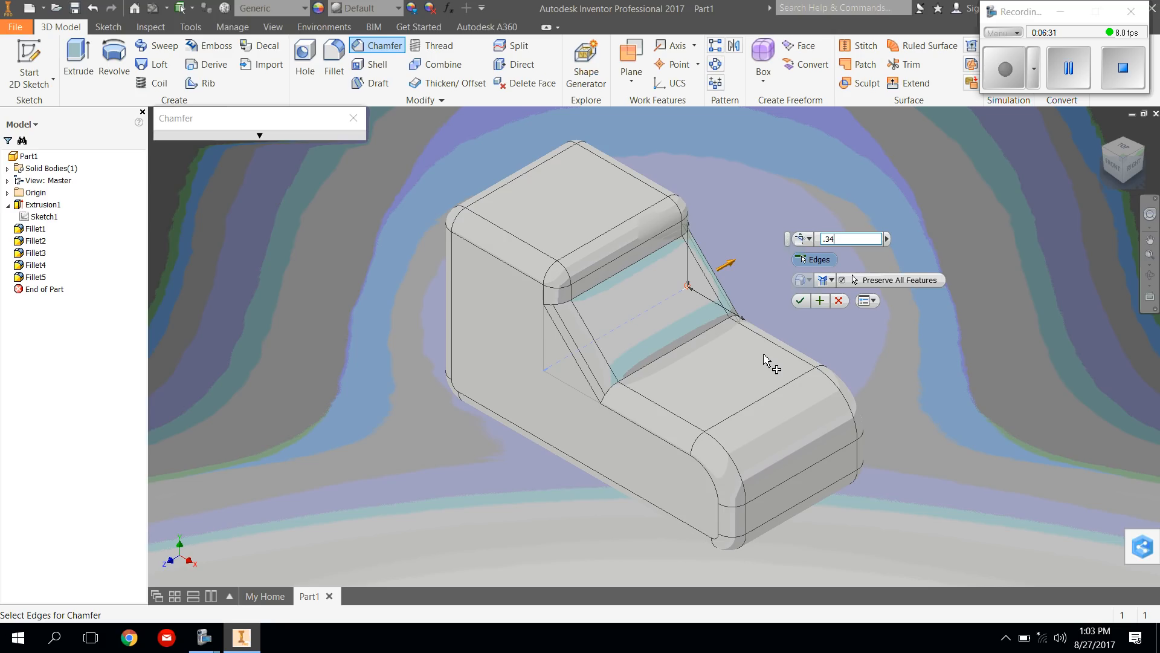
# Confirm the diagonal ankle chamfer so Chamfer1 is created
pyautogui.click(800, 301)
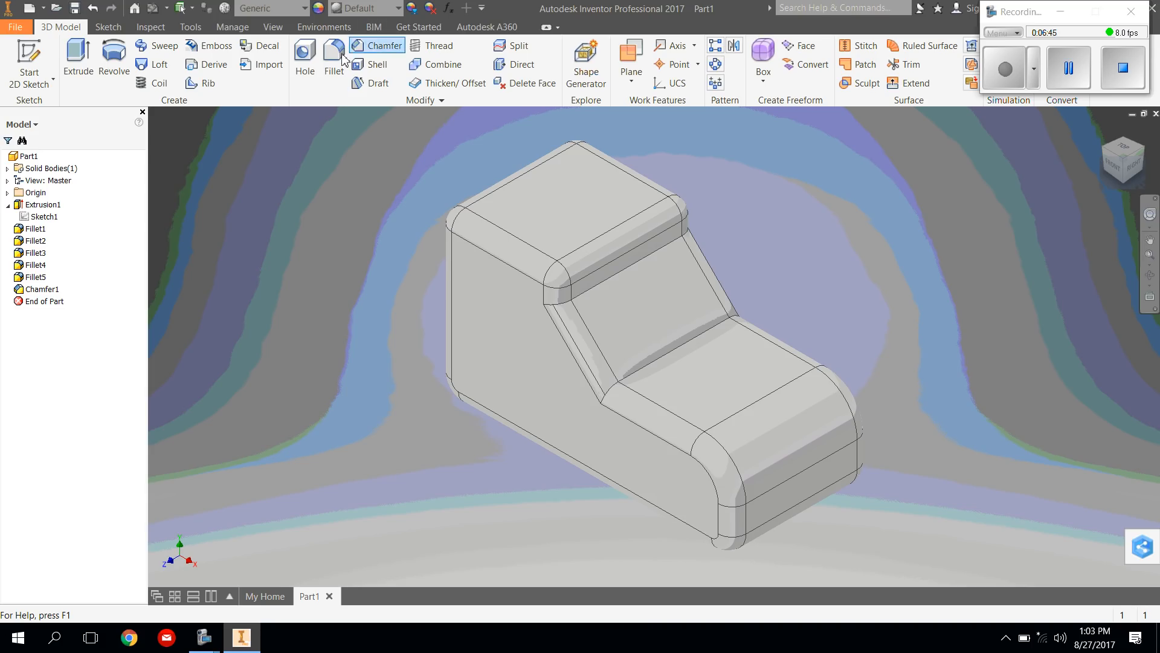
pyautogui.moveTo(334, 58)
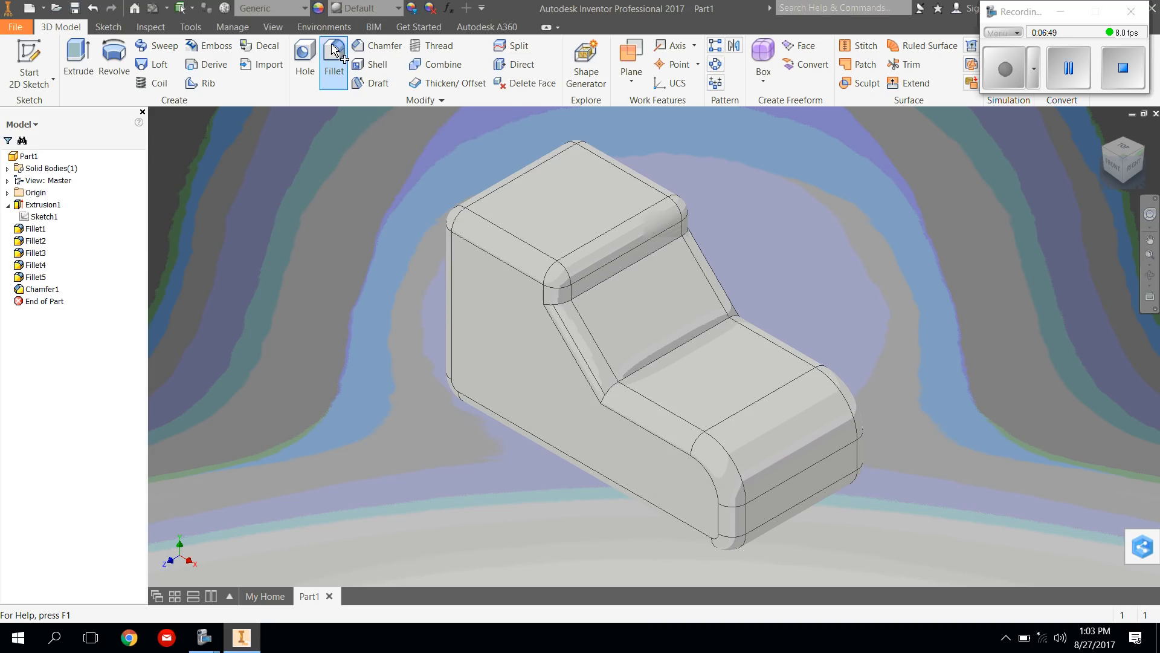
# Round the lower and upper diagonal-chamfer edges with .2 radius fillets as Fillet6
pyautogui.click(334, 59)
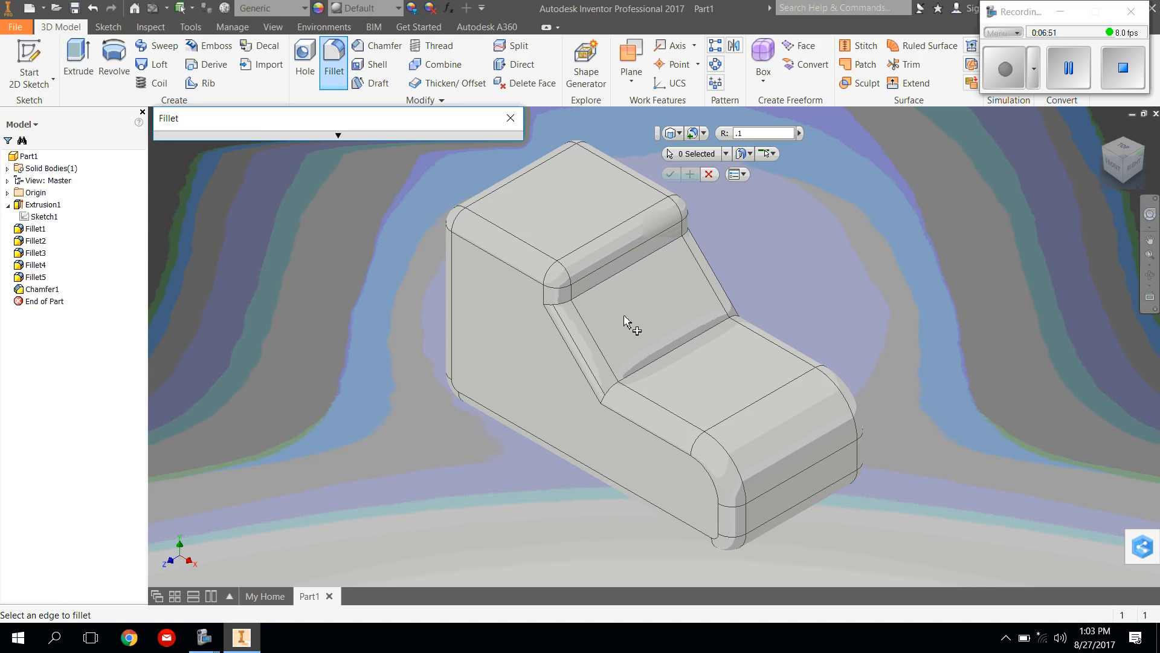
pyautogui.moveTo(662, 366)
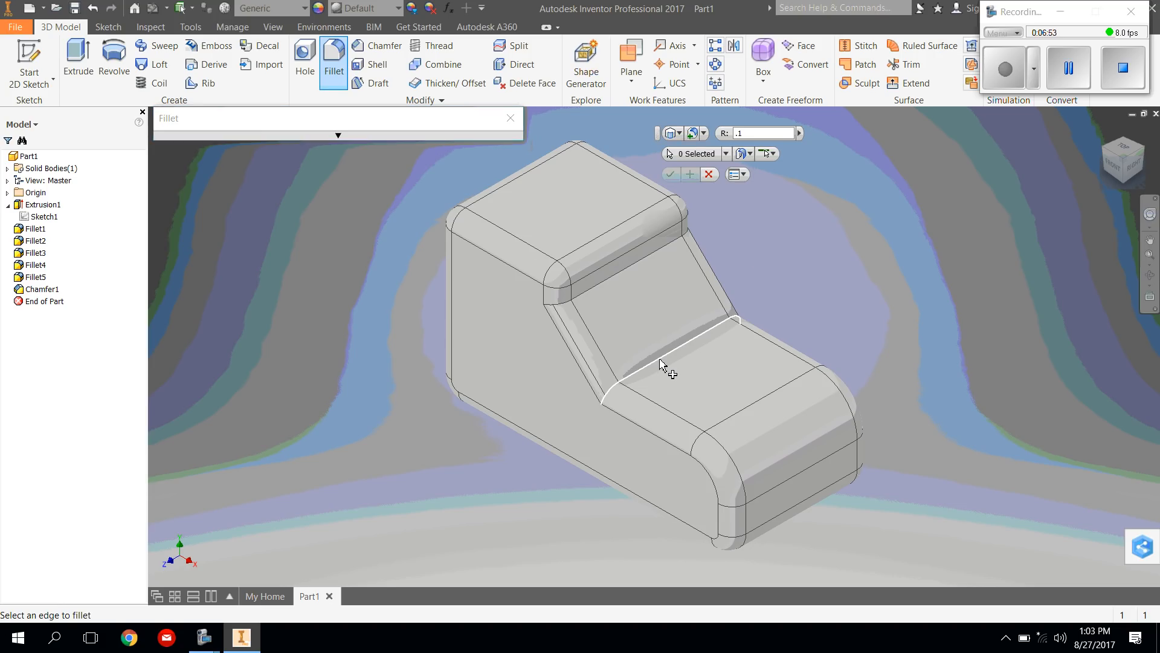
pyautogui.click(663, 363)
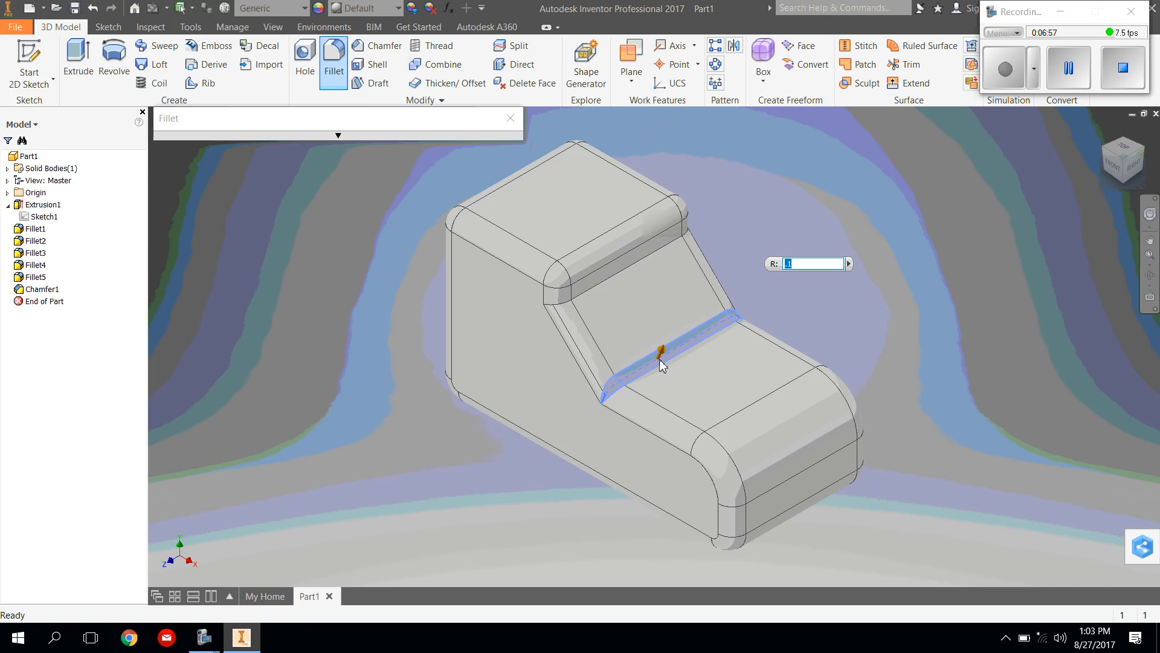
pyautogui.write('.2')
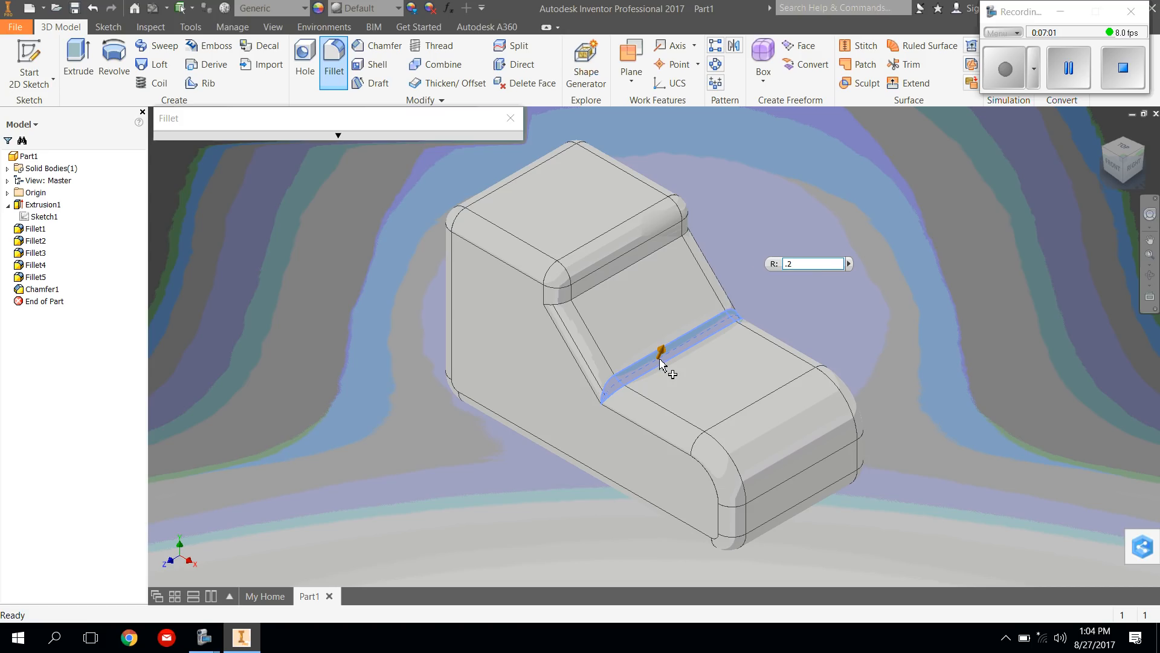
pyautogui.click(659, 348)
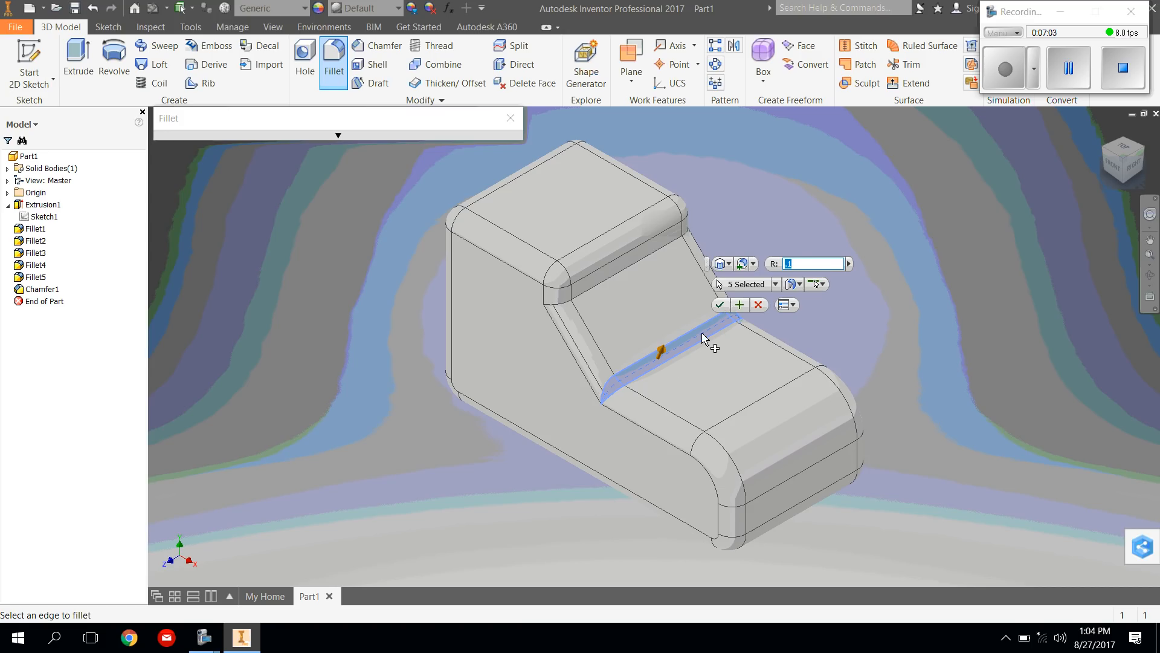
pyautogui.write('.2')
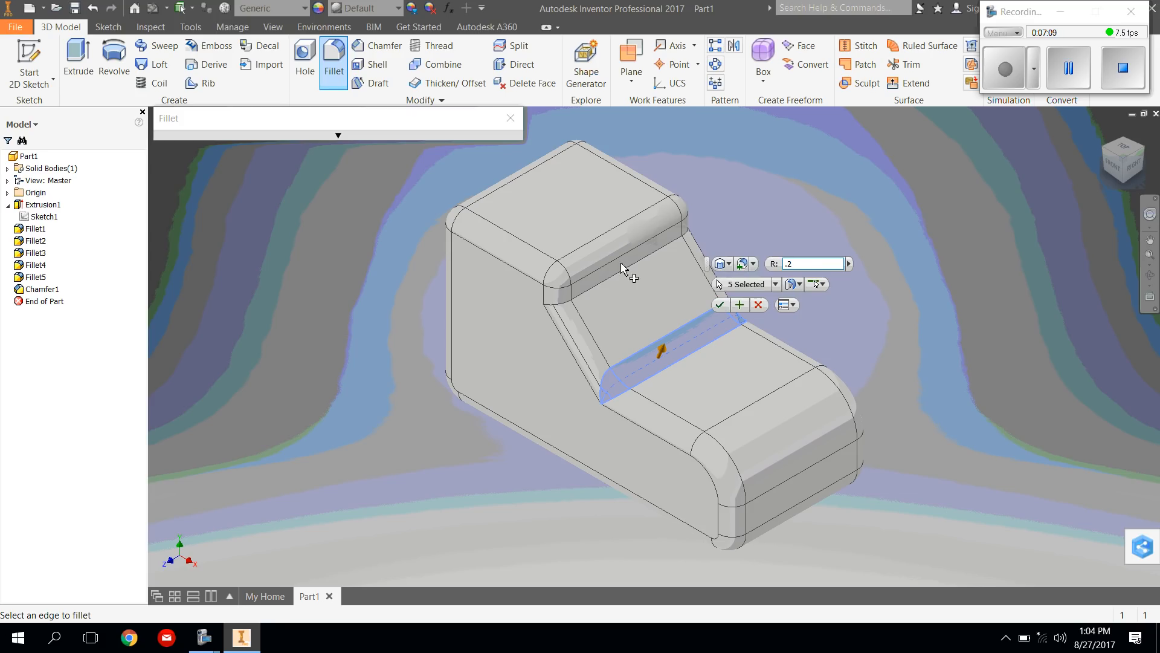
pyautogui.click(627, 278)
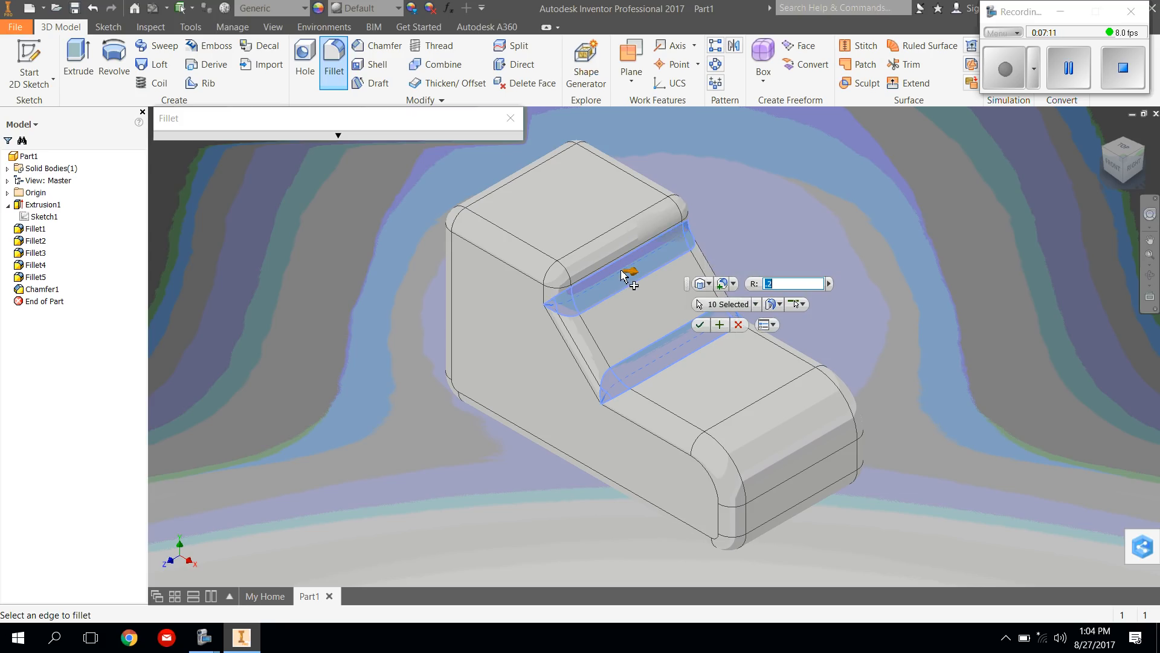
pyautogui.moveTo(753, 324)
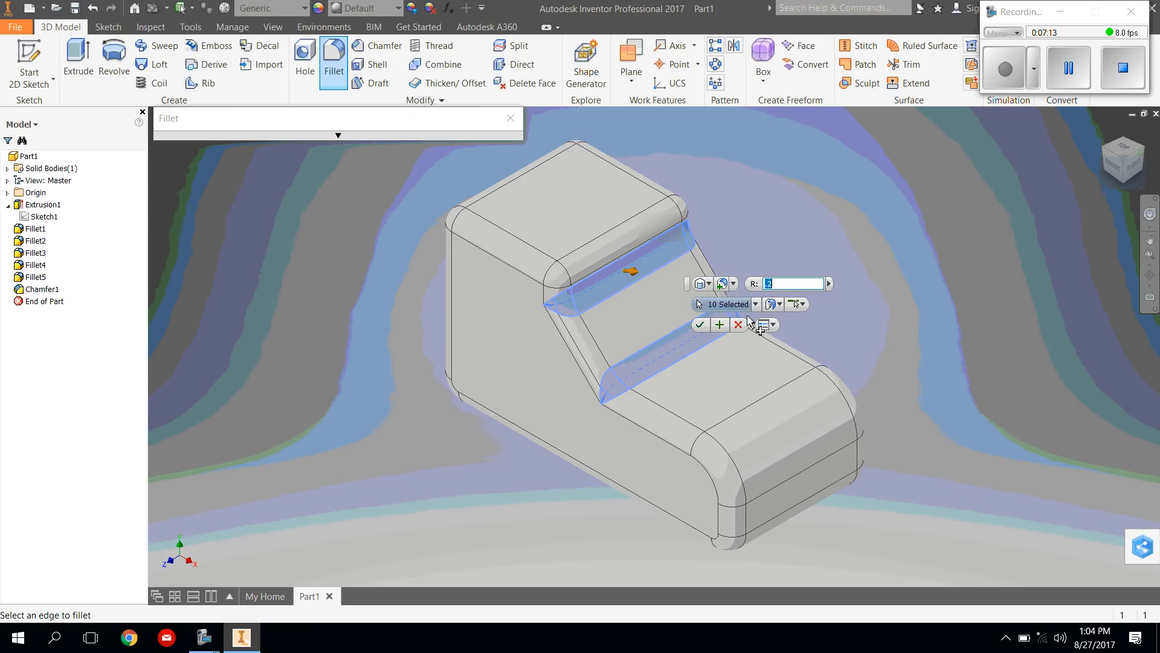
pyautogui.click(700, 324)
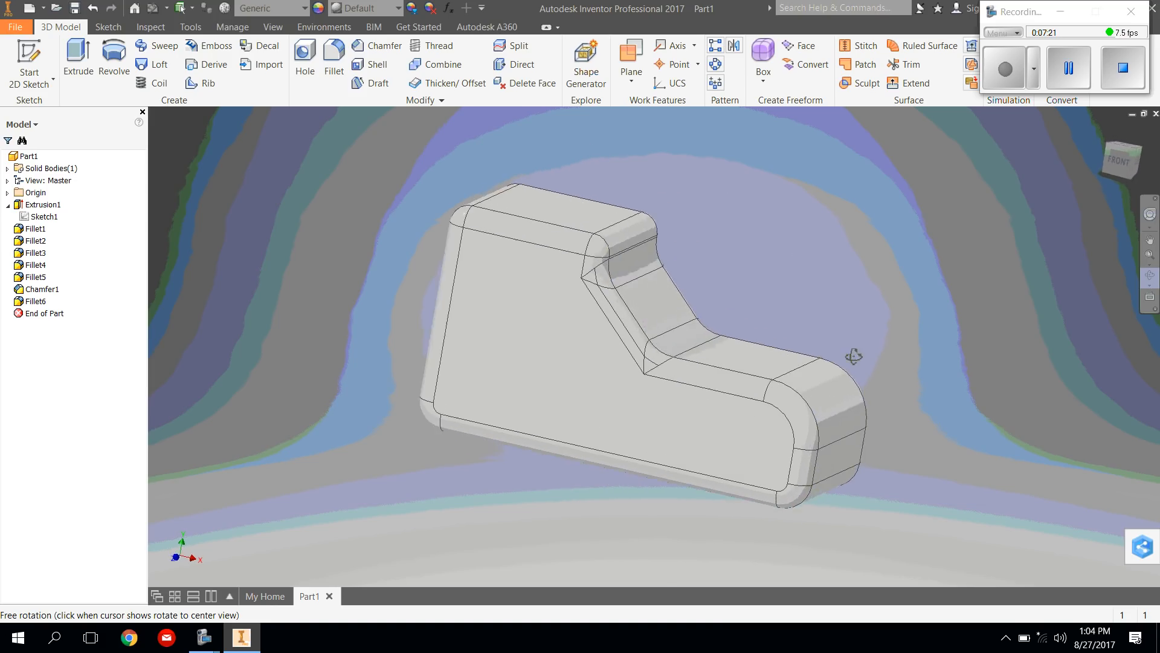
pyautogui.moveTo(854, 355); pyautogui.dragTo(607, 334)
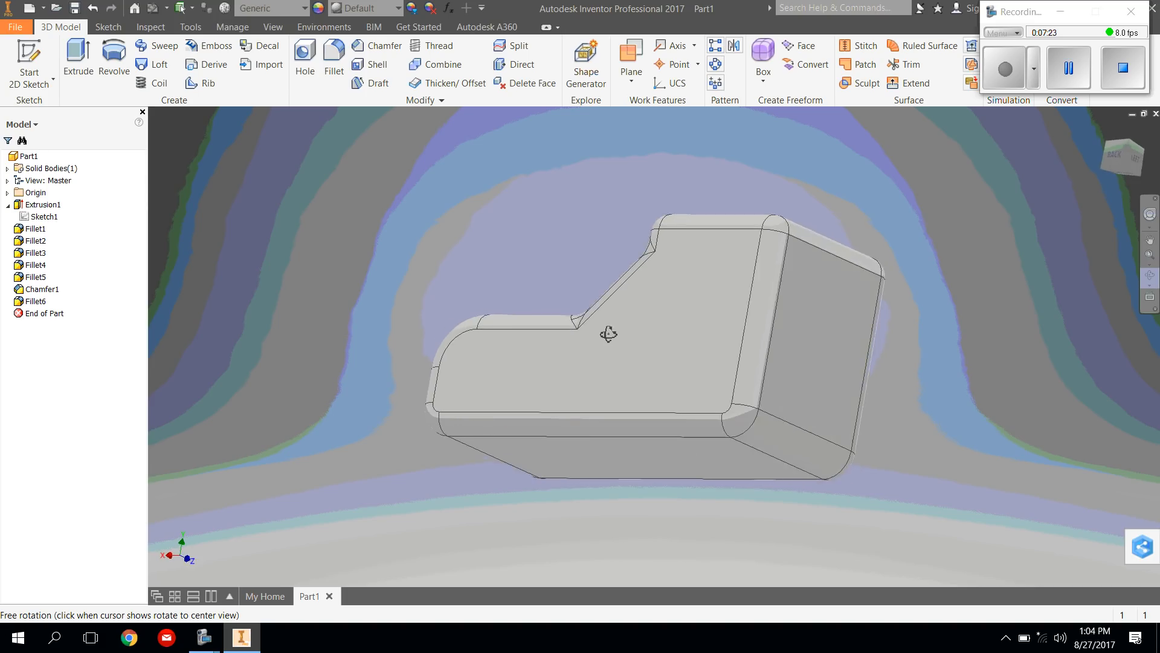
pyautogui.moveTo(608, 334); pyautogui.dragTo(912, 376)
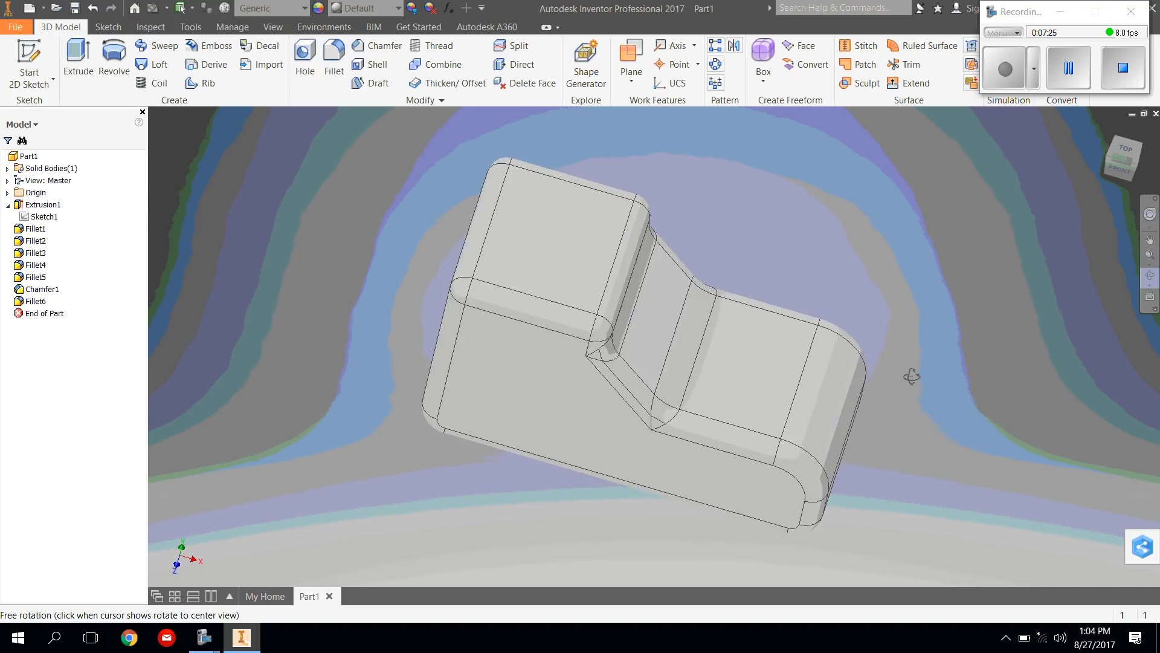
pyautogui.moveTo(911, 376); pyautogui.dragTo(921, 274)
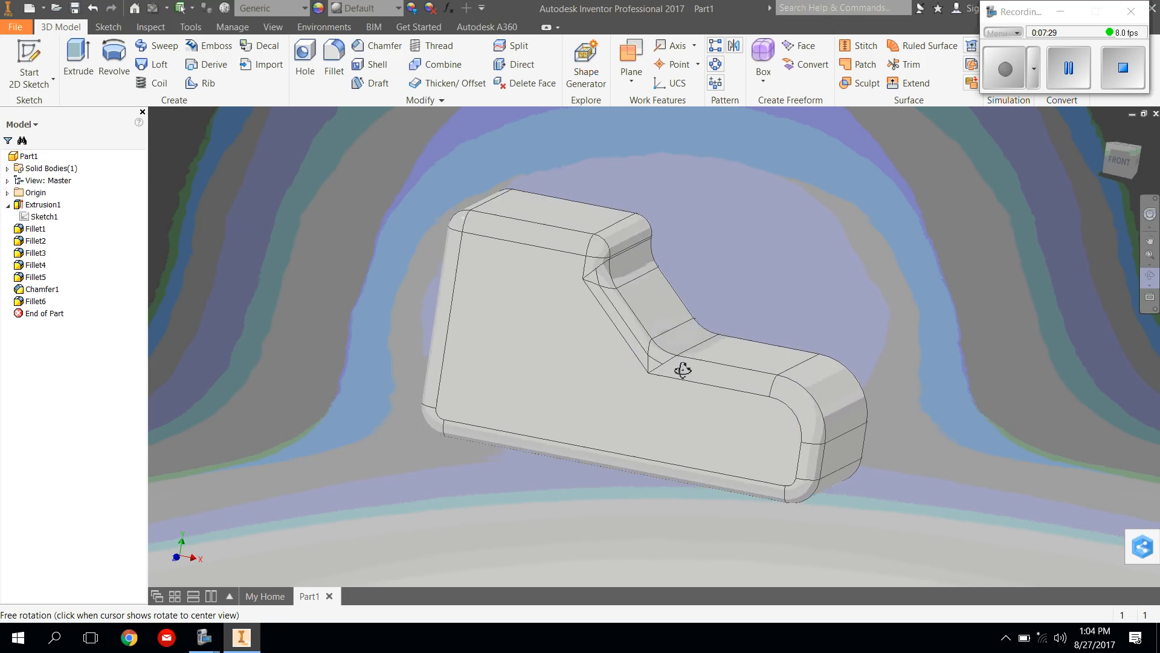
pyautogui.moveTo(683, 370); pyautogui.dragTo(718, 360)
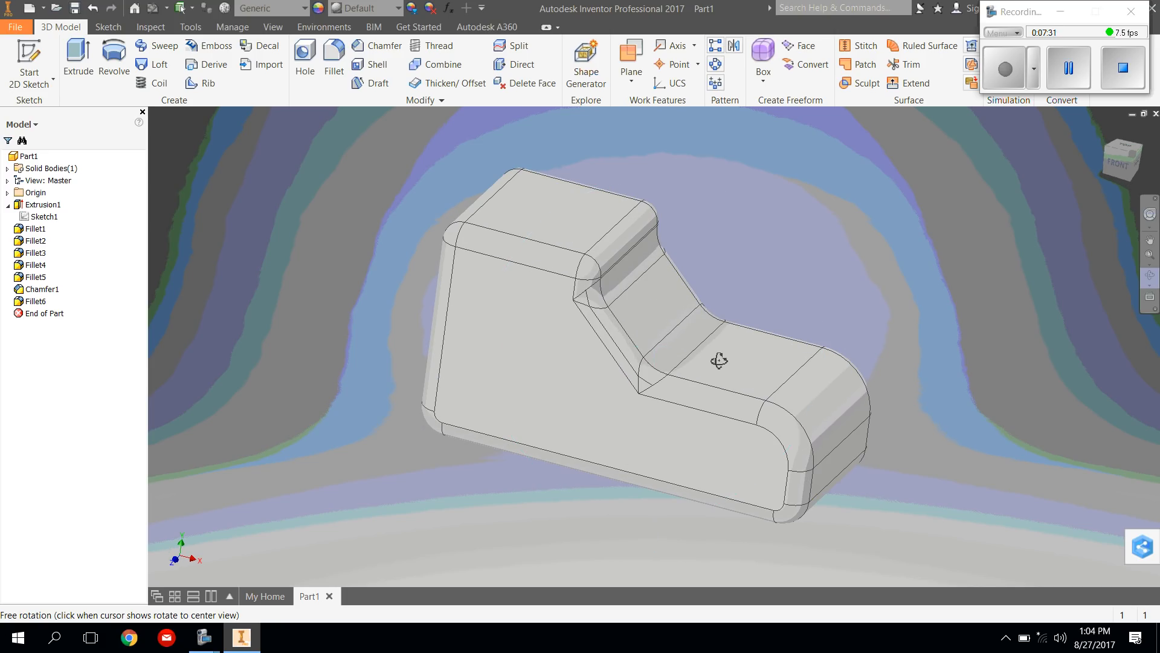
pyautogui.moveTo(719, 360); pyautogui.dragTo(694, 291)
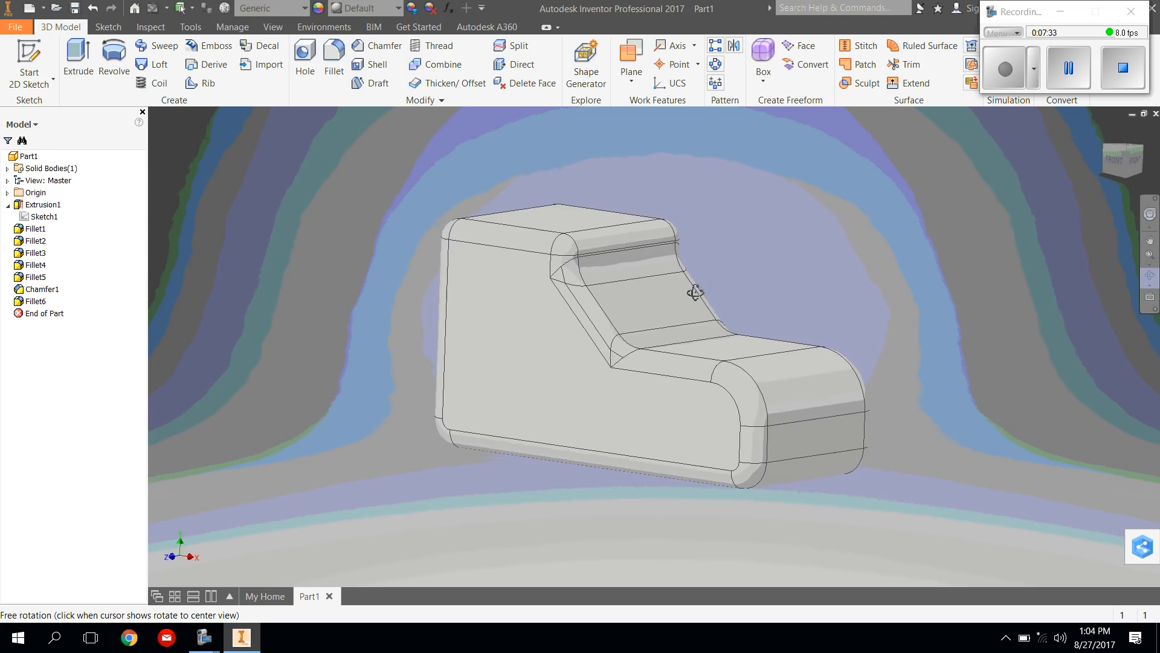
pyautogui.moveTo(693, 292); pyautogui.dragTo(791, 322)
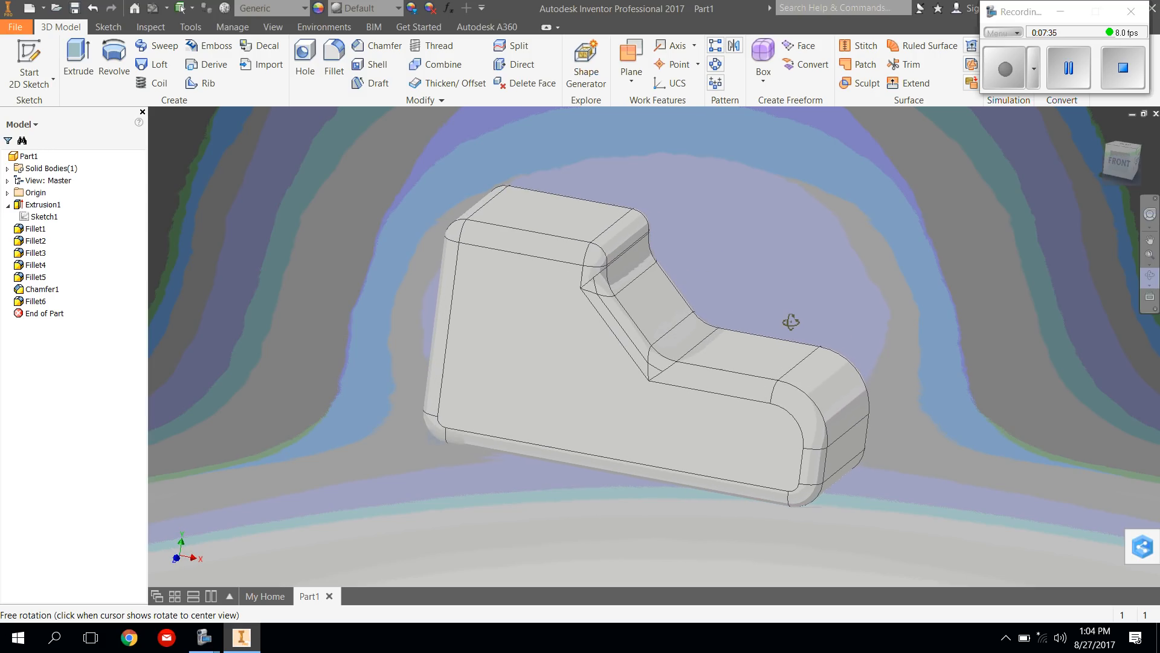